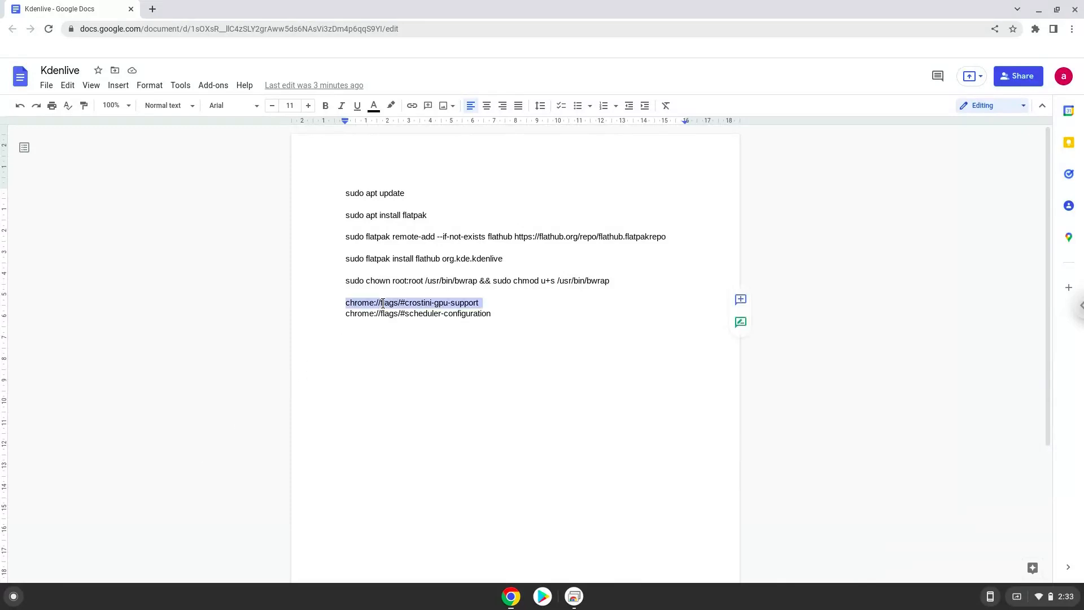
- Copy the crostini-gpu-support flag address from the notes and open it in a new tab
right_click(412, 303)
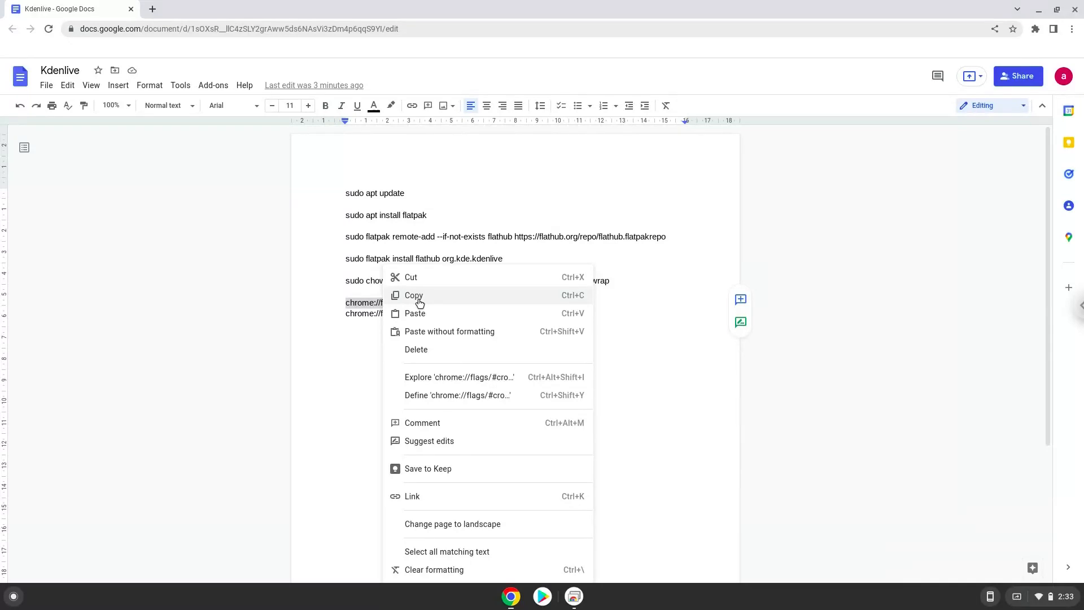
left_click(413, 295)
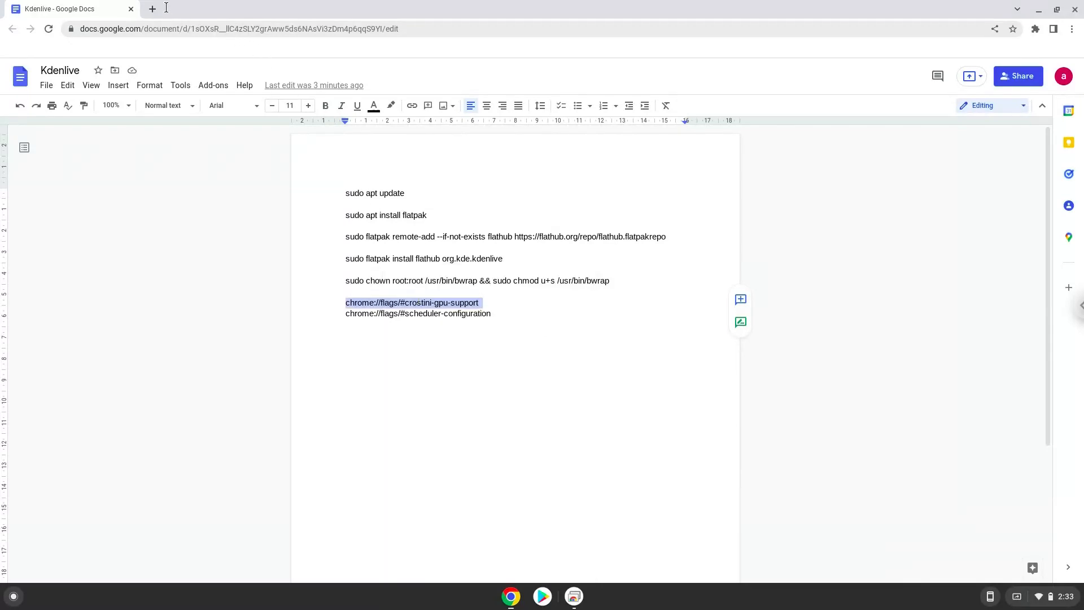
left_click(152, 8)
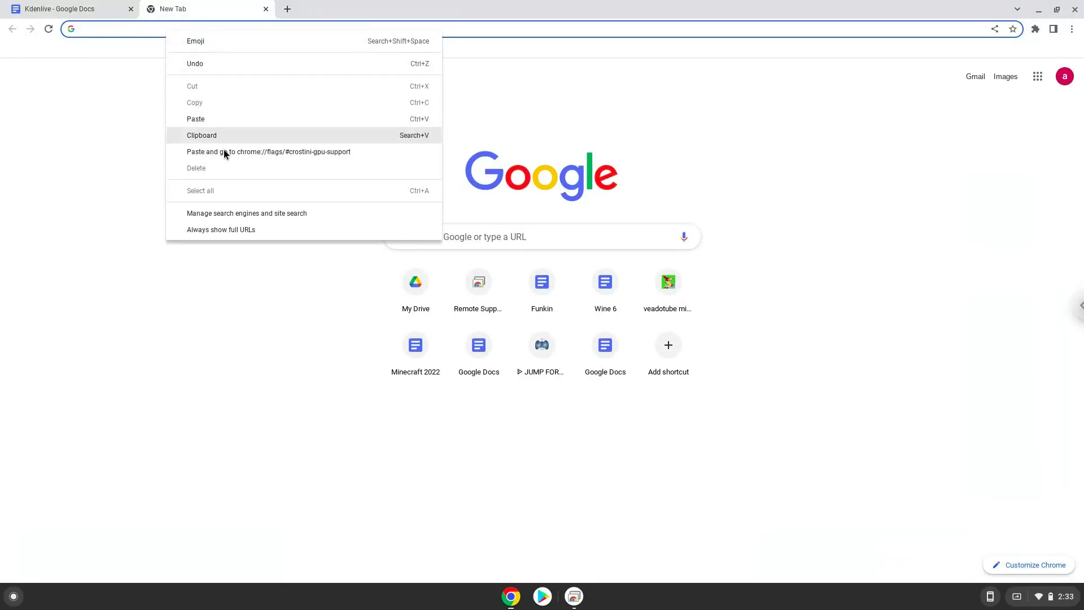
left_click(268, 151)
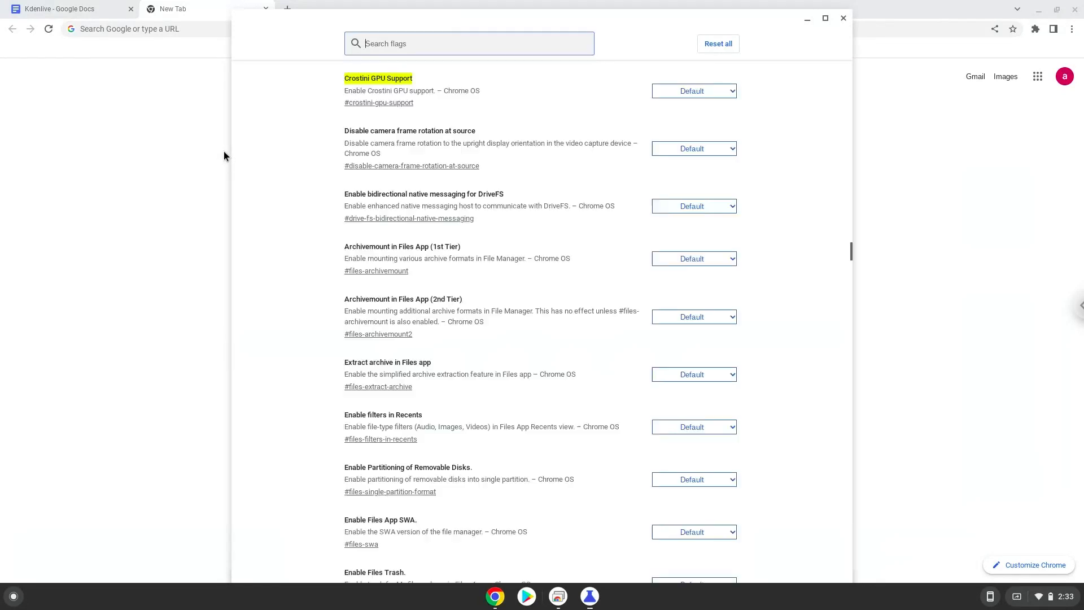
mouse_move(567, 112)
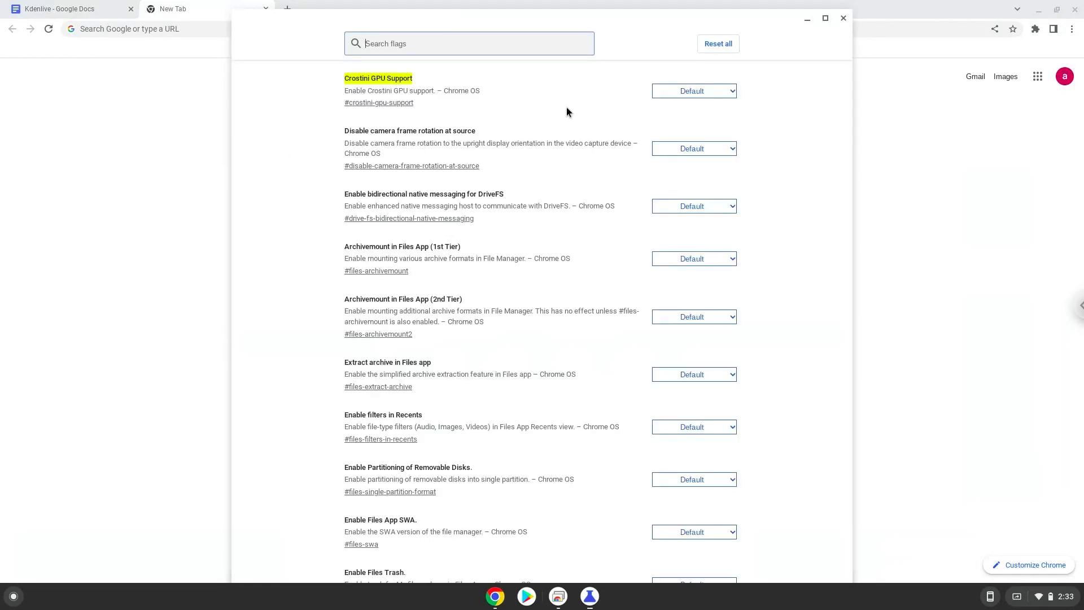
- Set Crostini GPU Support to Disabled and return to the notes document
left_click(692, 91)
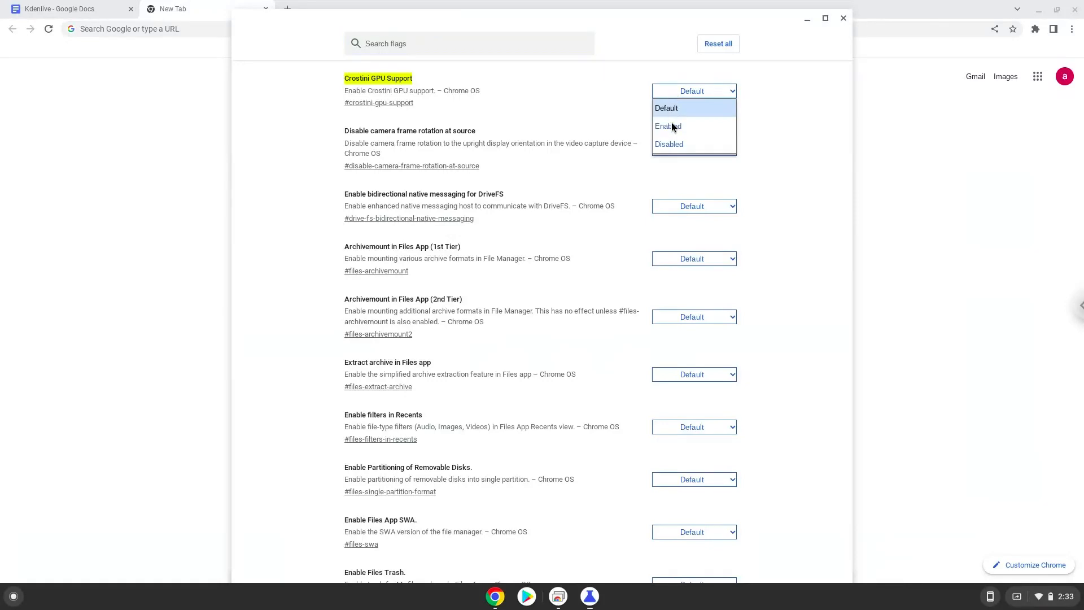
left_click(668, 143)
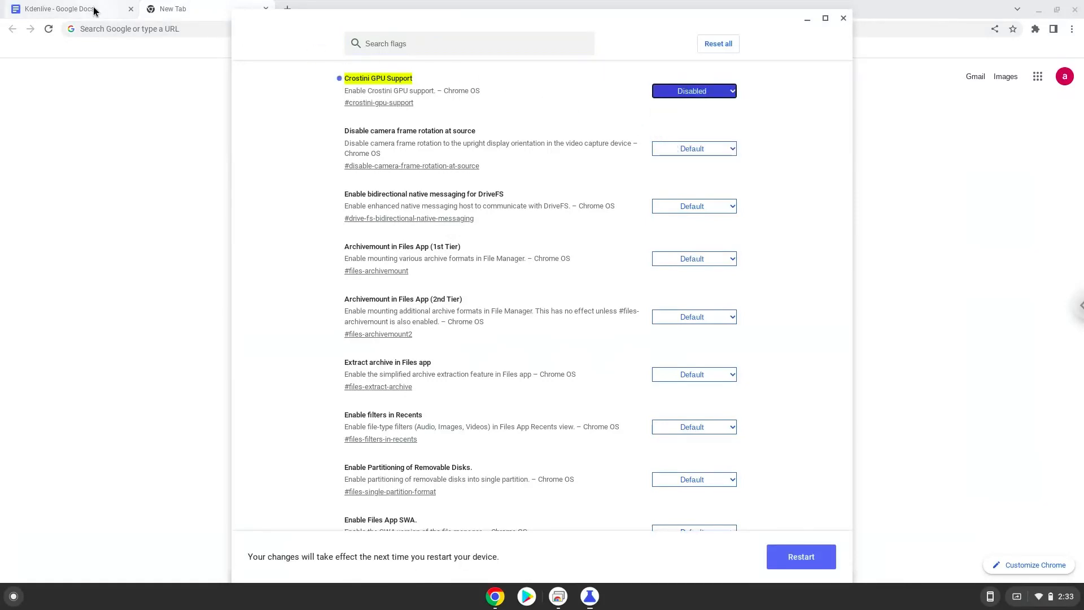
left_click(69, 8)
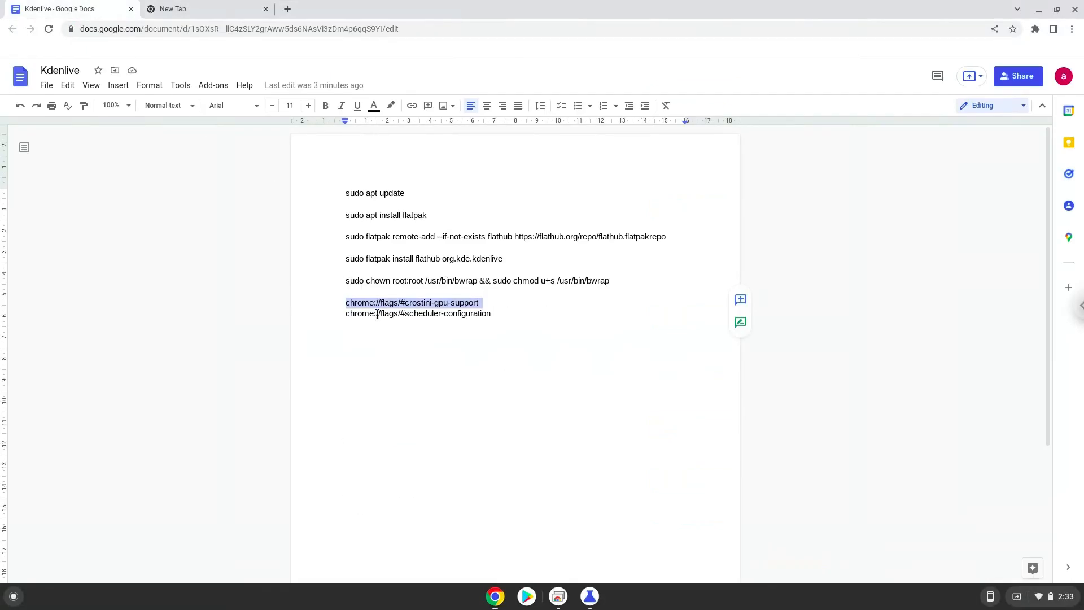
- Copy the scheduler-configuration flag address and open it in the flags tab
right_click(377, 313)
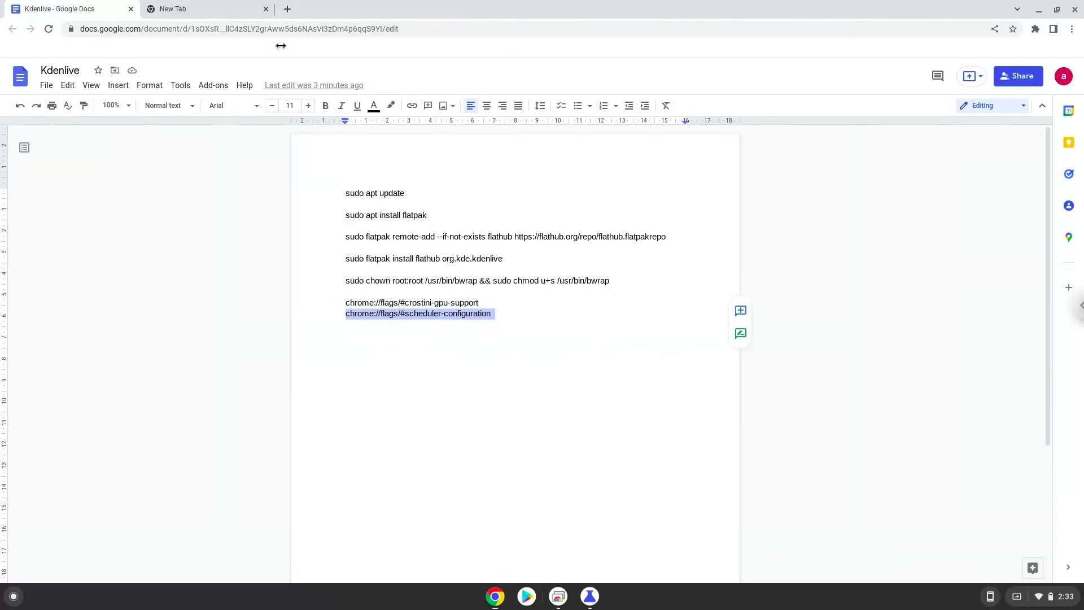
left_click(208, 8)
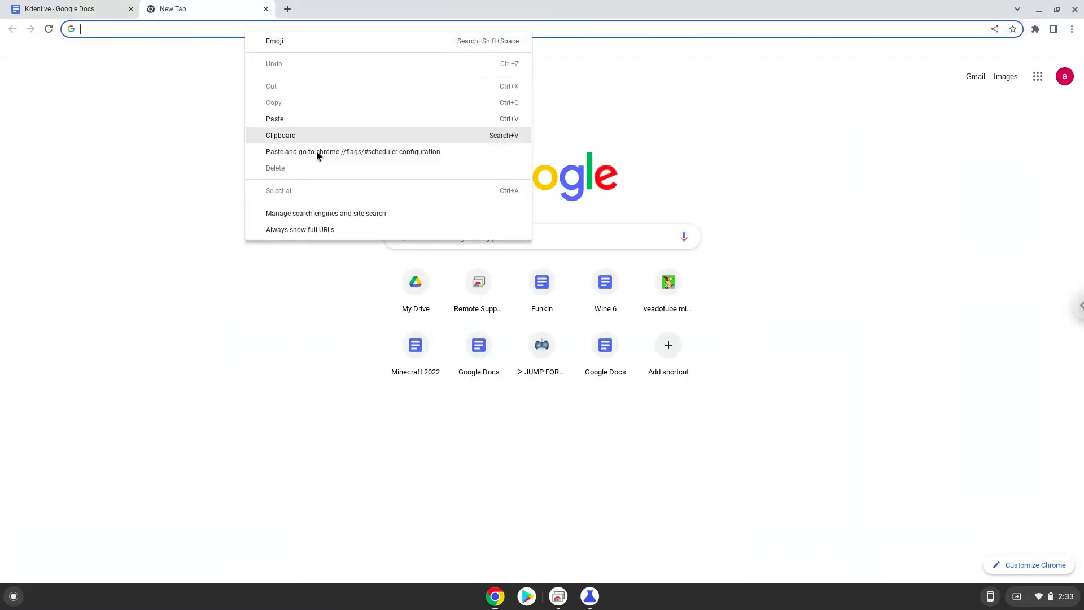
left_click(353, 152)
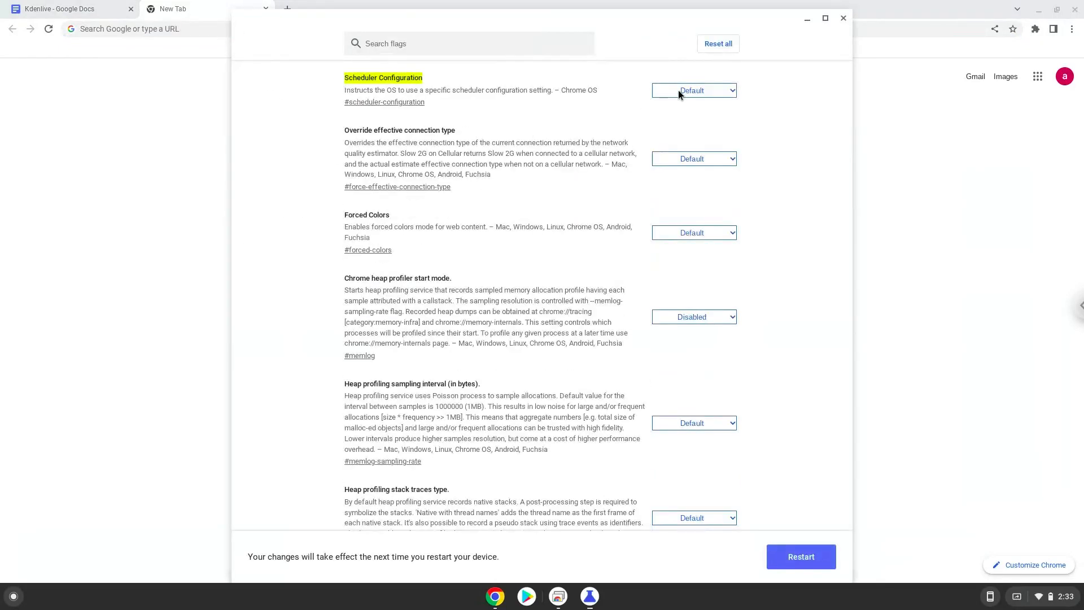
- Set Scheduler Configuration to 'Enables Hyper-Threading on relevant CPUs'
left_click(693, 91)
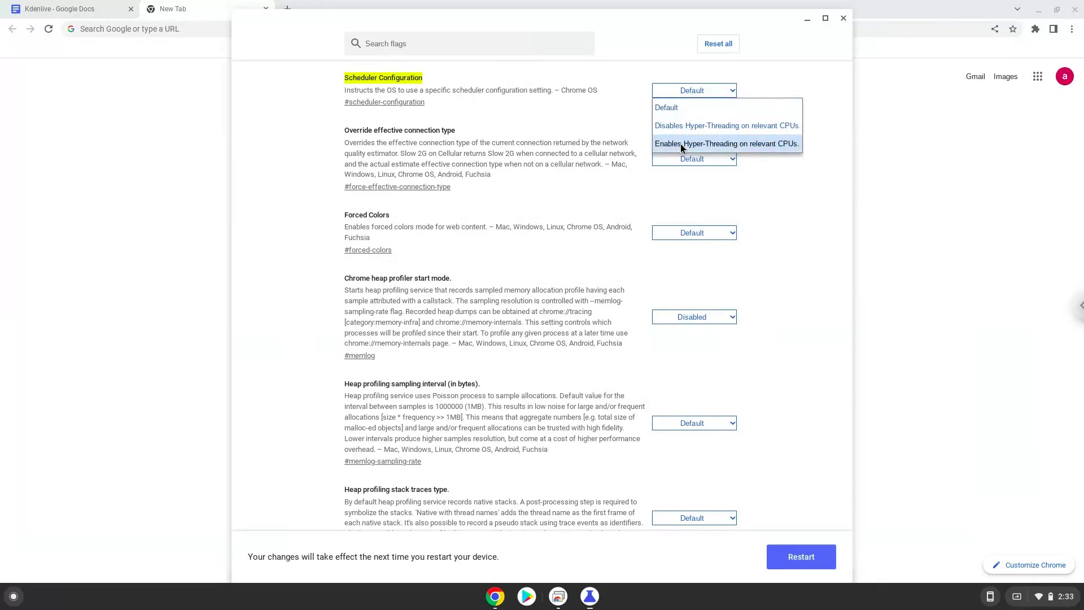
left_click(726, 143)
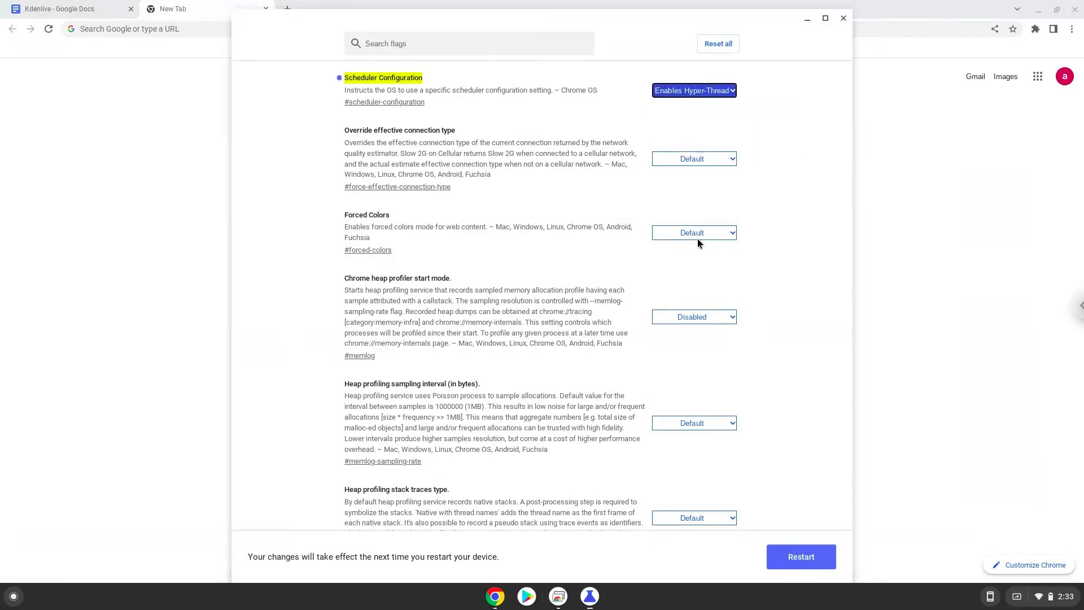
left_click(800, 557)
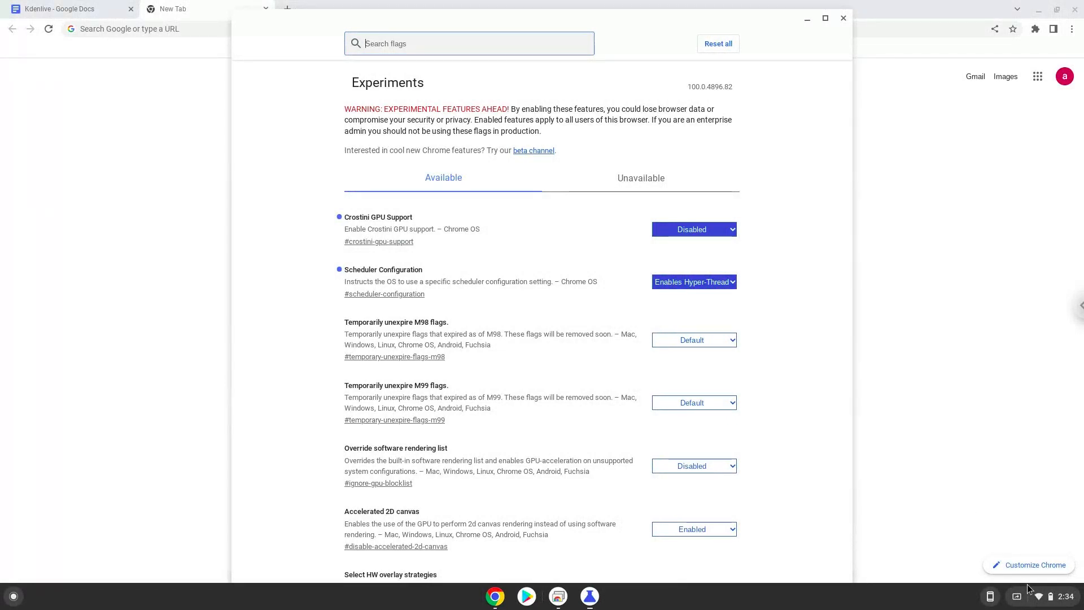
- Reach the Developers section of ChromeOS Settings via the status tray and Advanced categories
left_click(1045, 596)
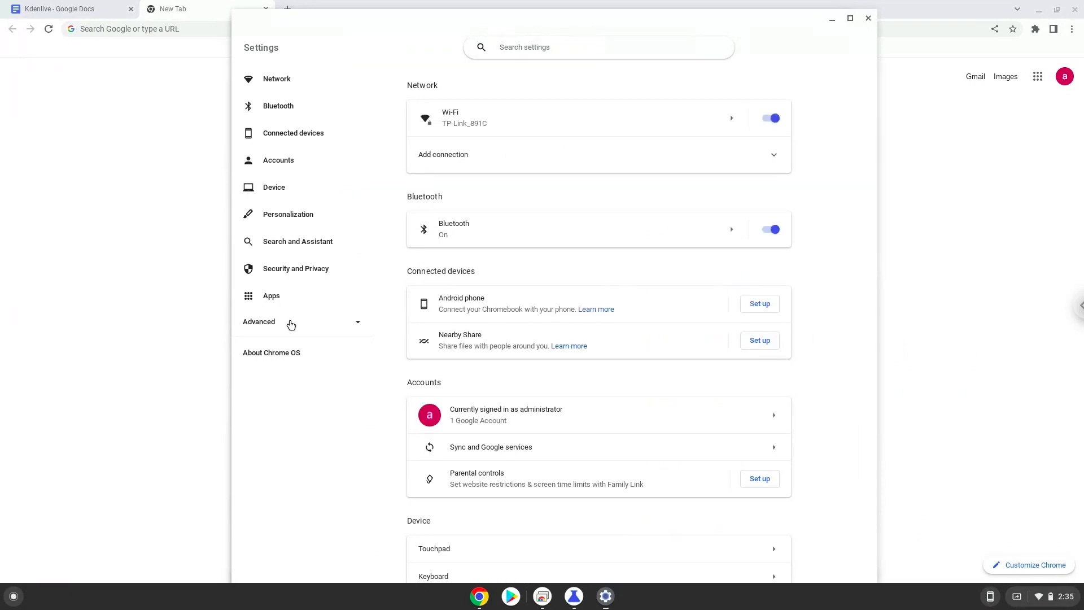
left_click(258, 322)
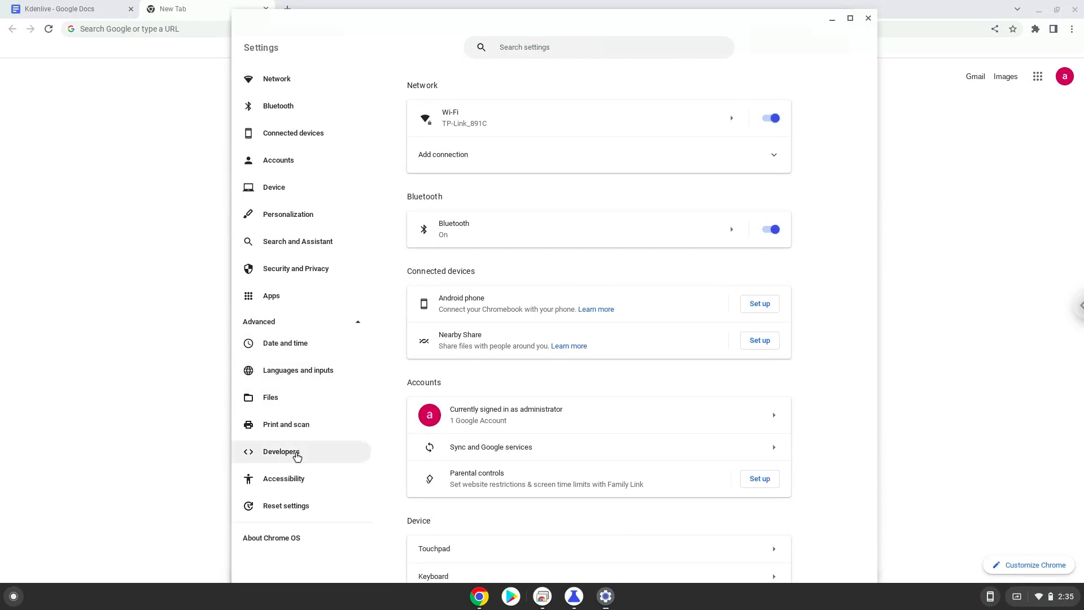
left_click(281, 452)
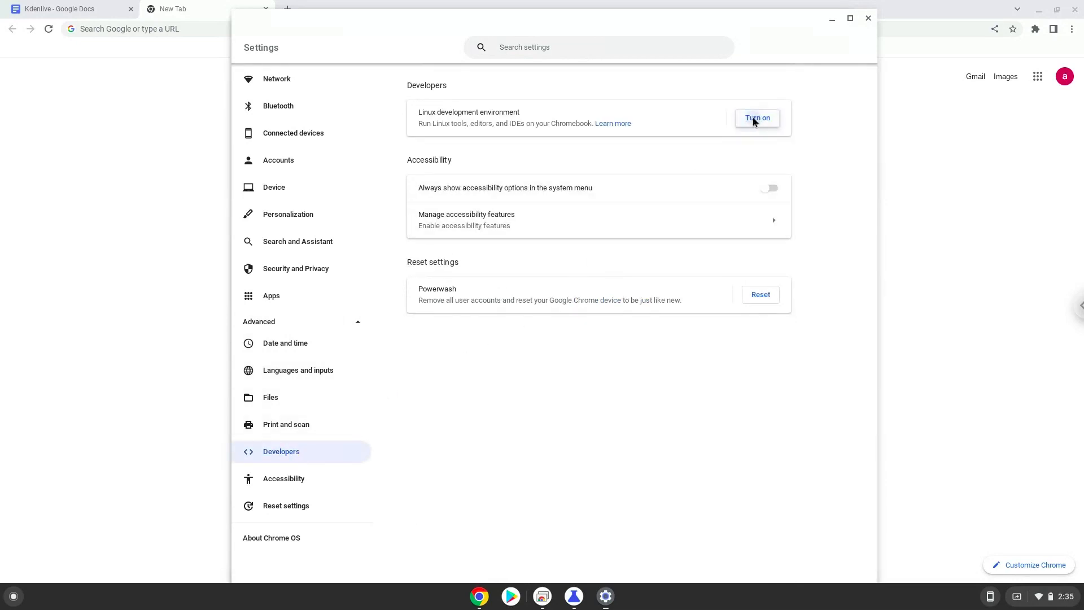
- Turn on the Linux development environment and install it with the recommended disk size
left_click(756, 118)
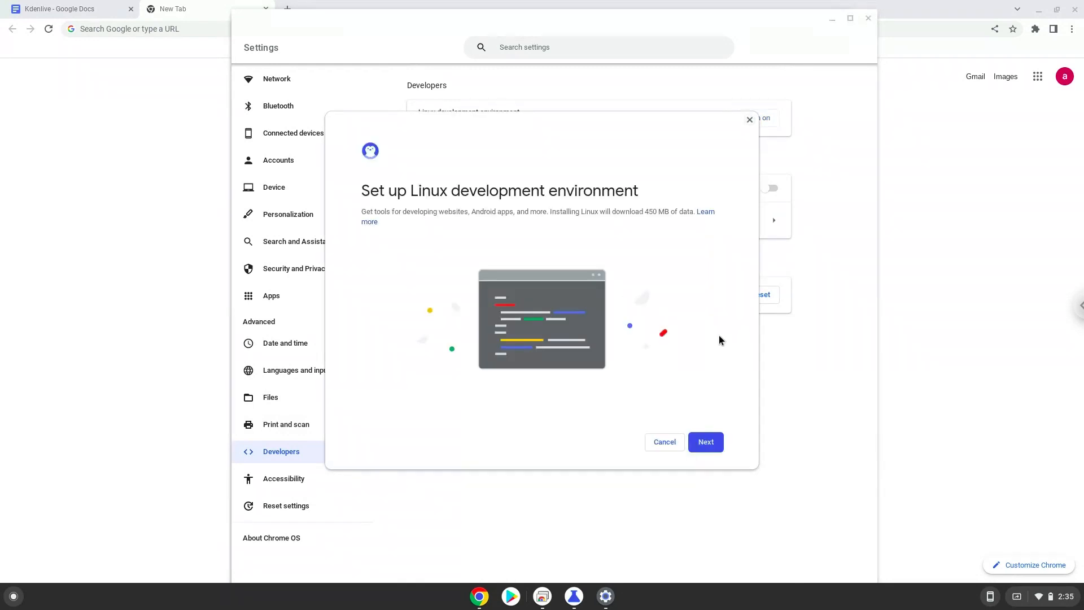
left_click(705, 442)
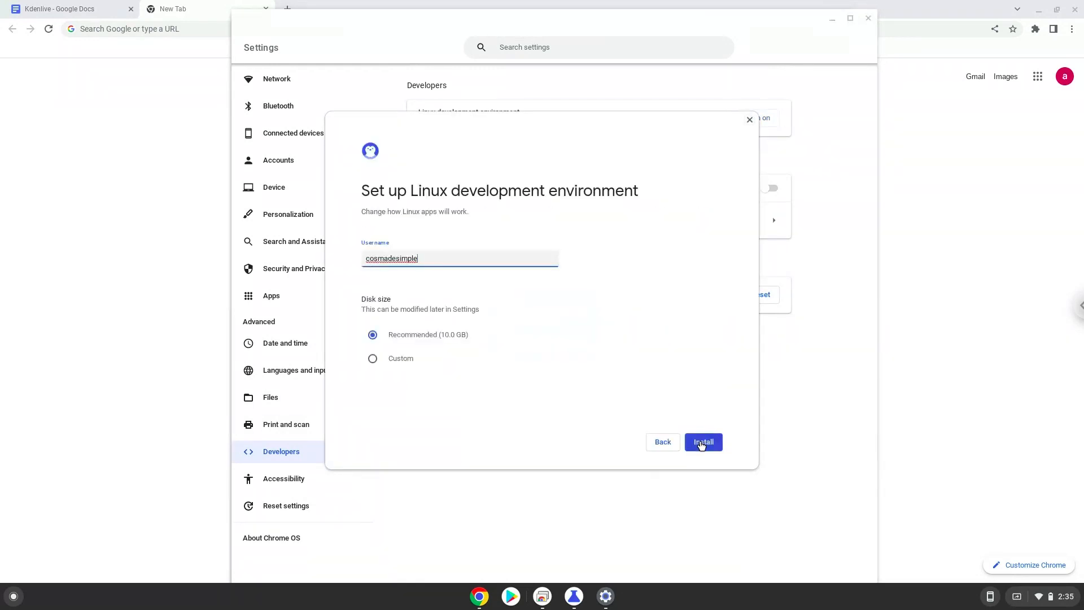
left_click(702, 441)
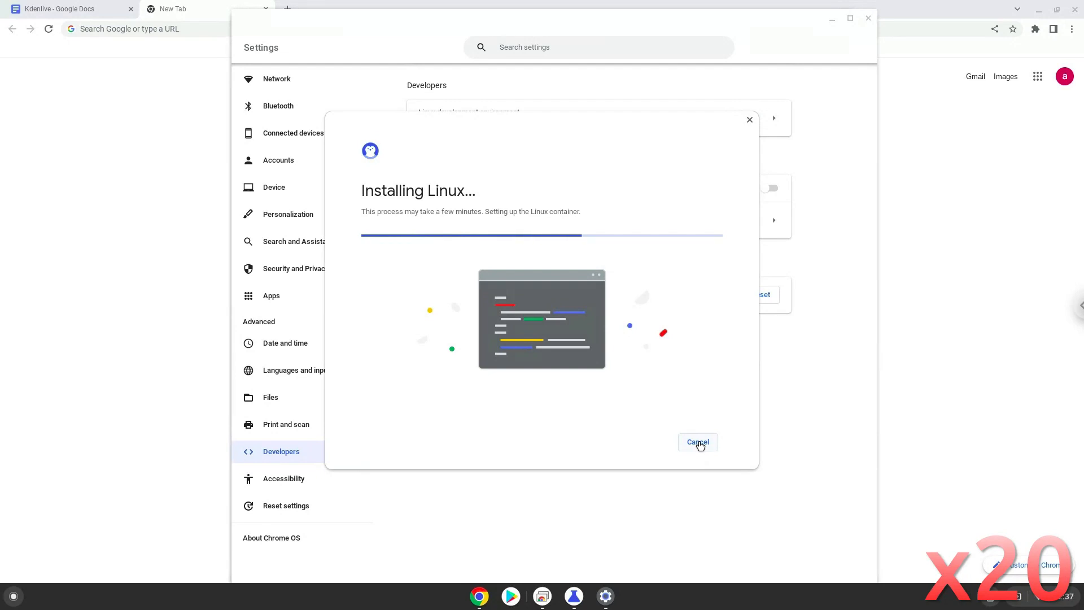
left_click(697, 441)
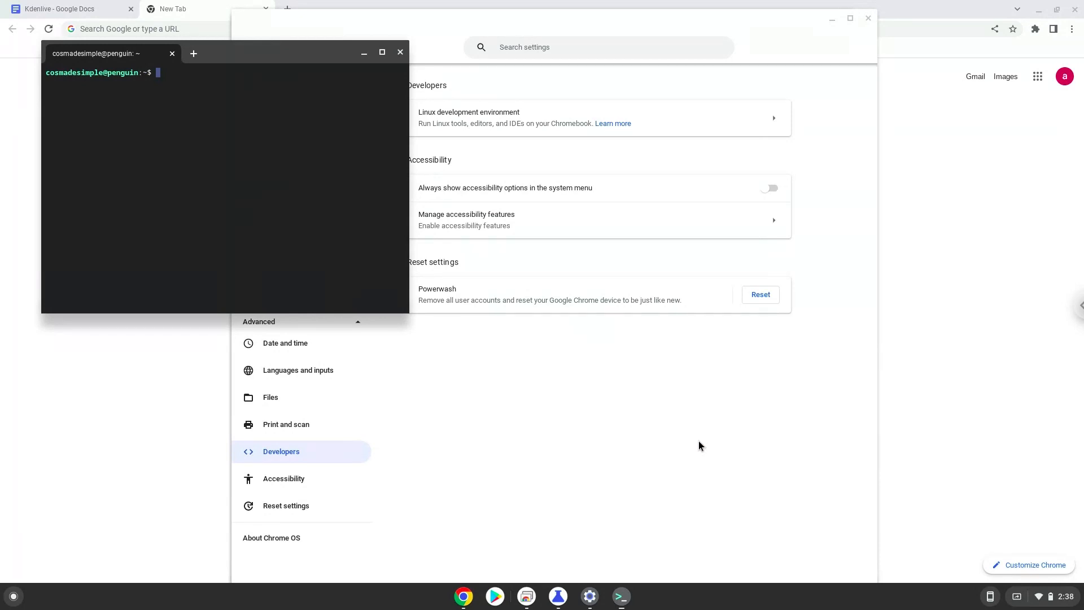
mouse_move(416, 67)
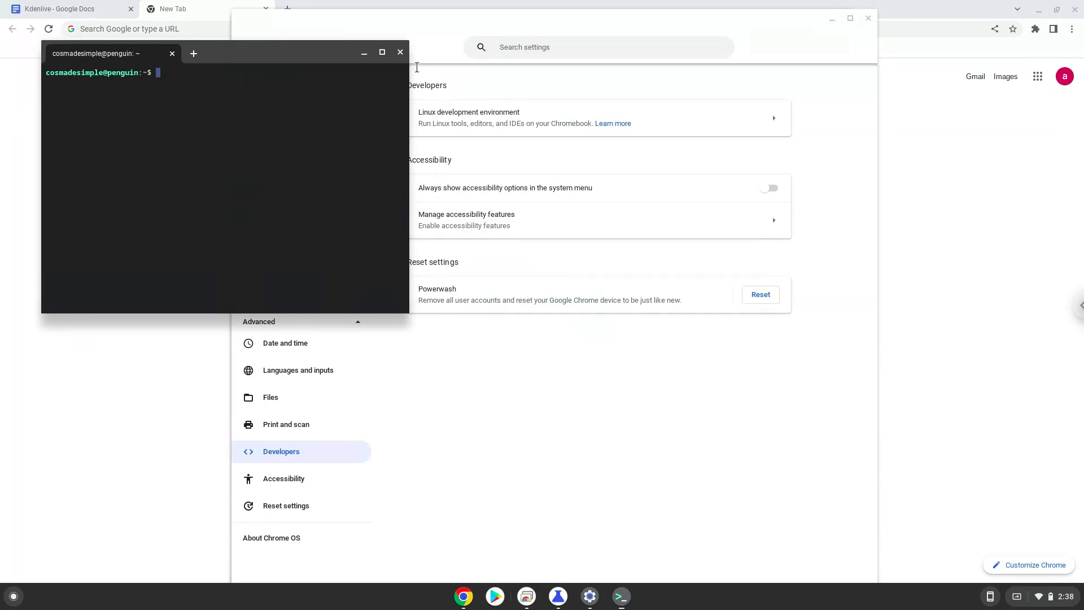
- Return to the notes document and copy the sudo apt update command line
left_click(400, 53)
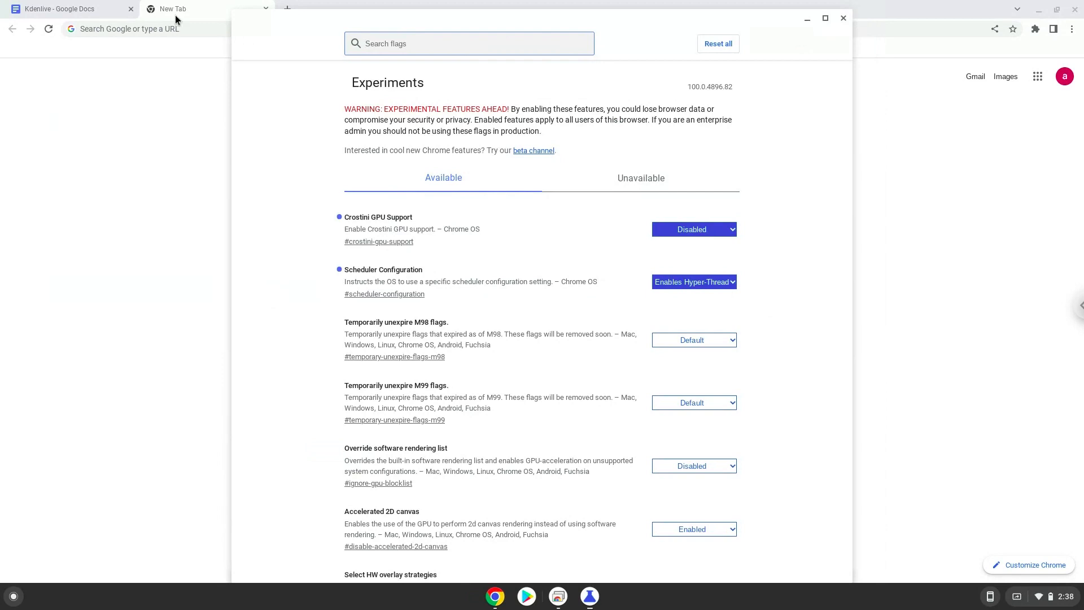
left_click(62, 8)
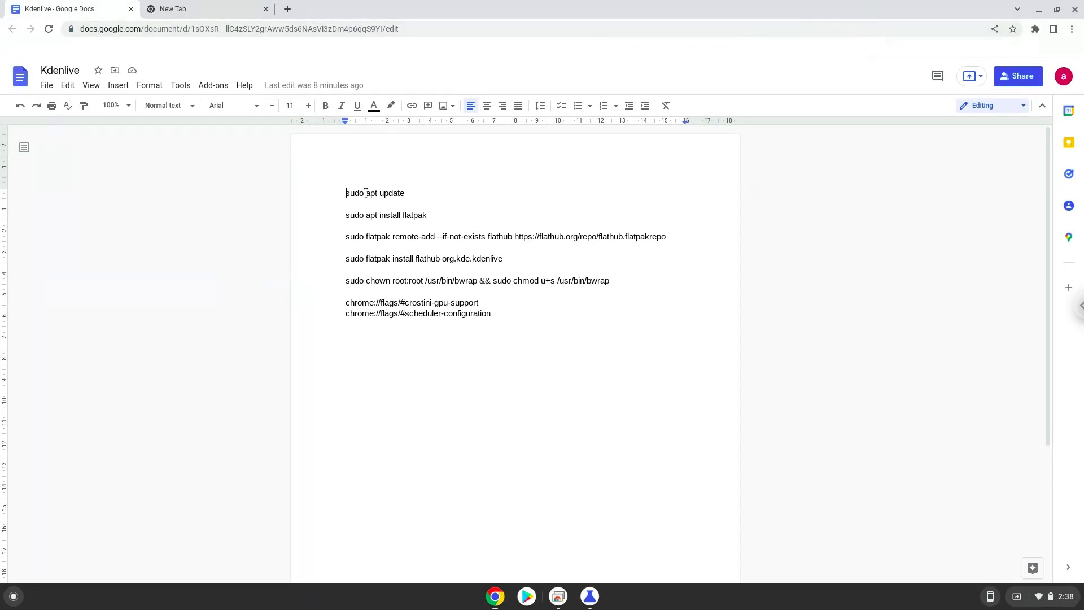
right_click(374, 193)
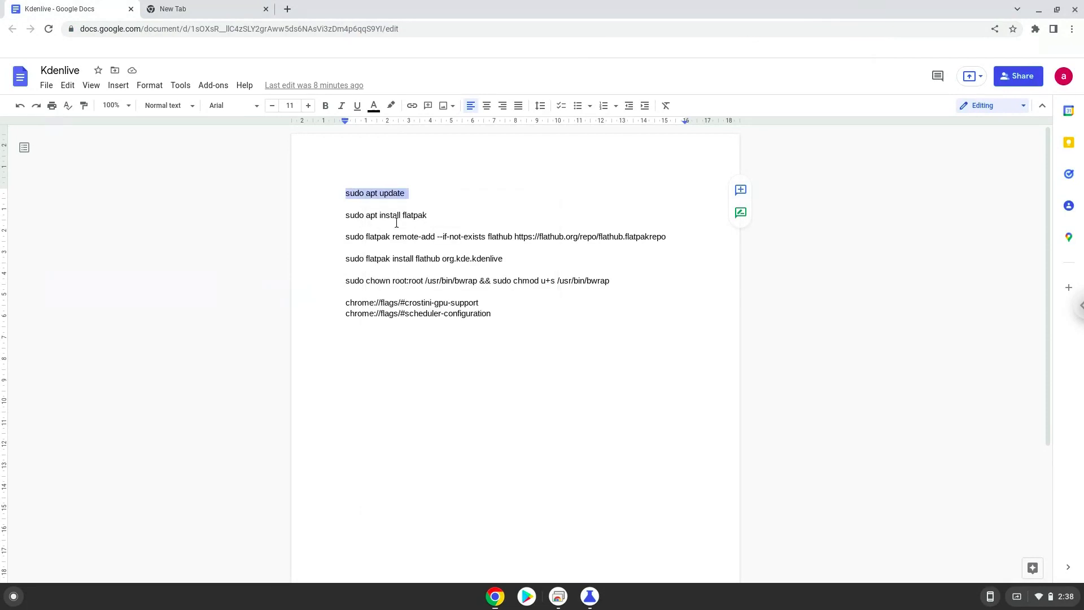
mouse_move(24, 588)
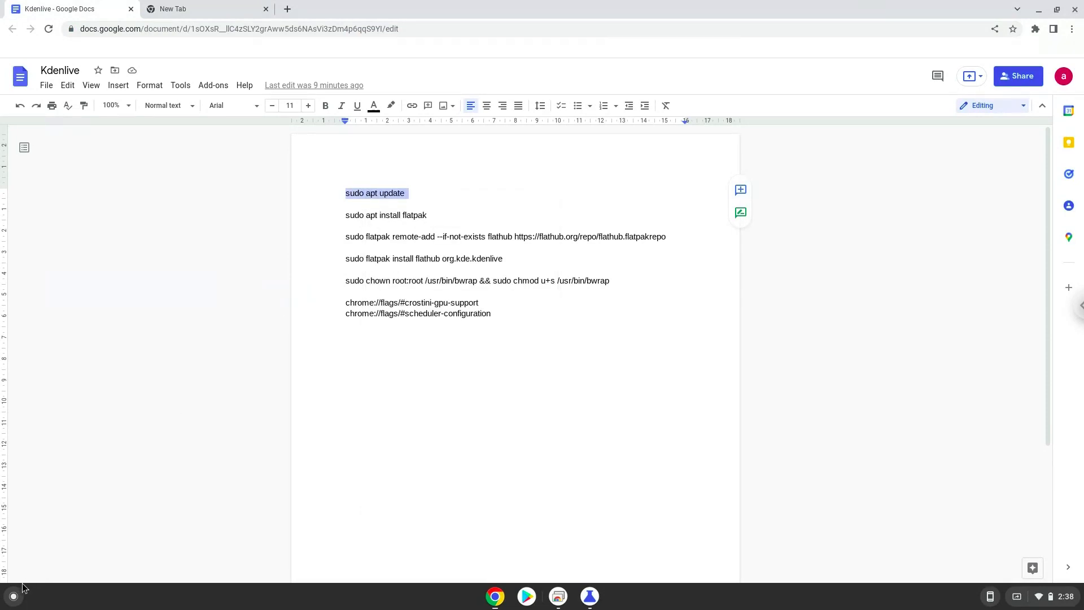
- Launch Terminal from the launcher search, maximize it and enter sudo apt update
left_click(12, 596)
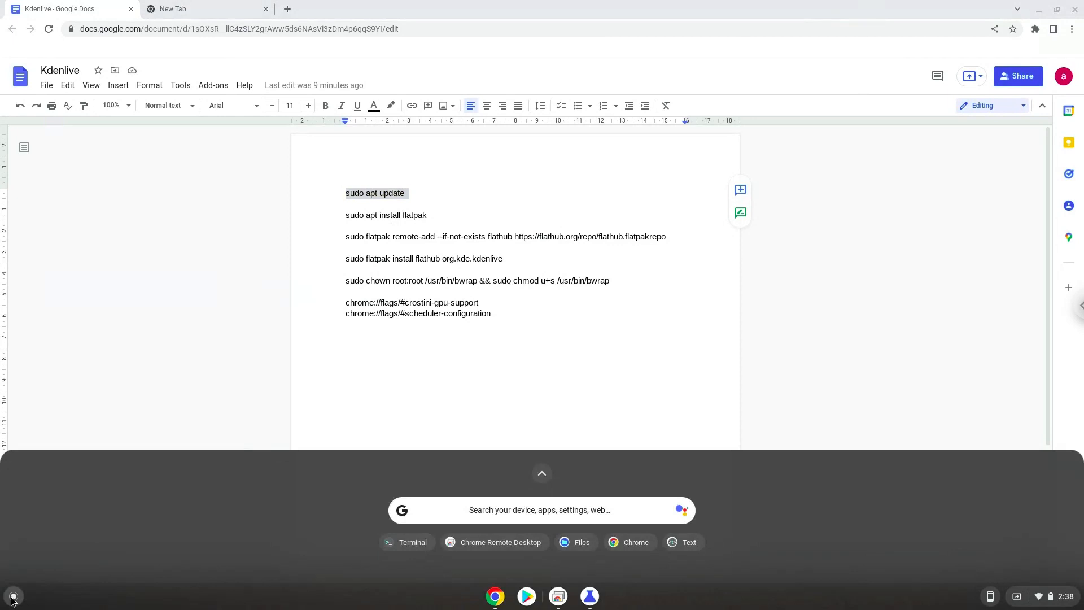
type("terminal")
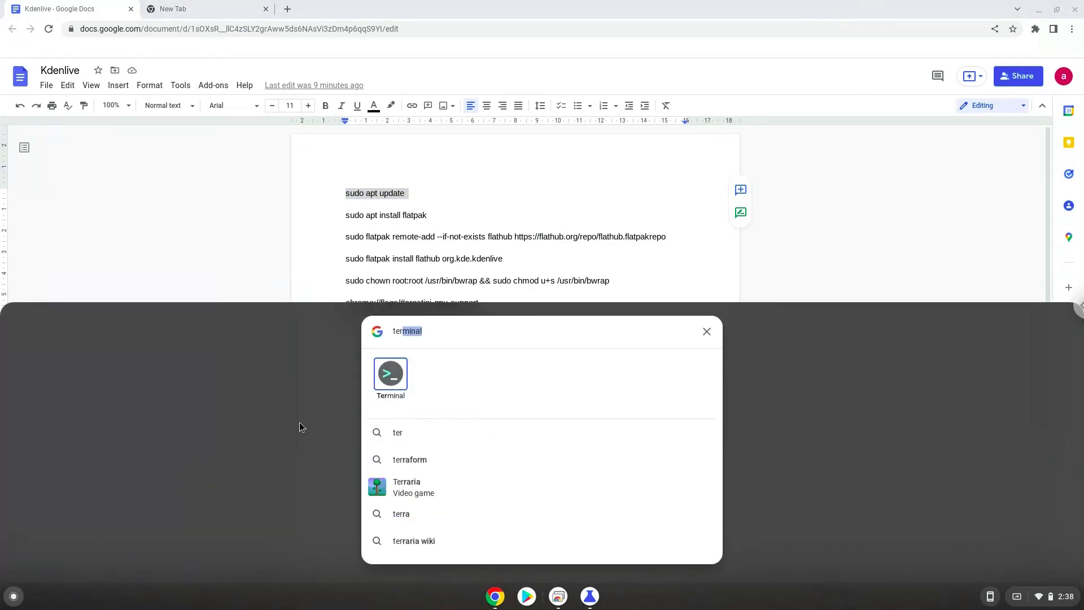
left_click(390, 374)
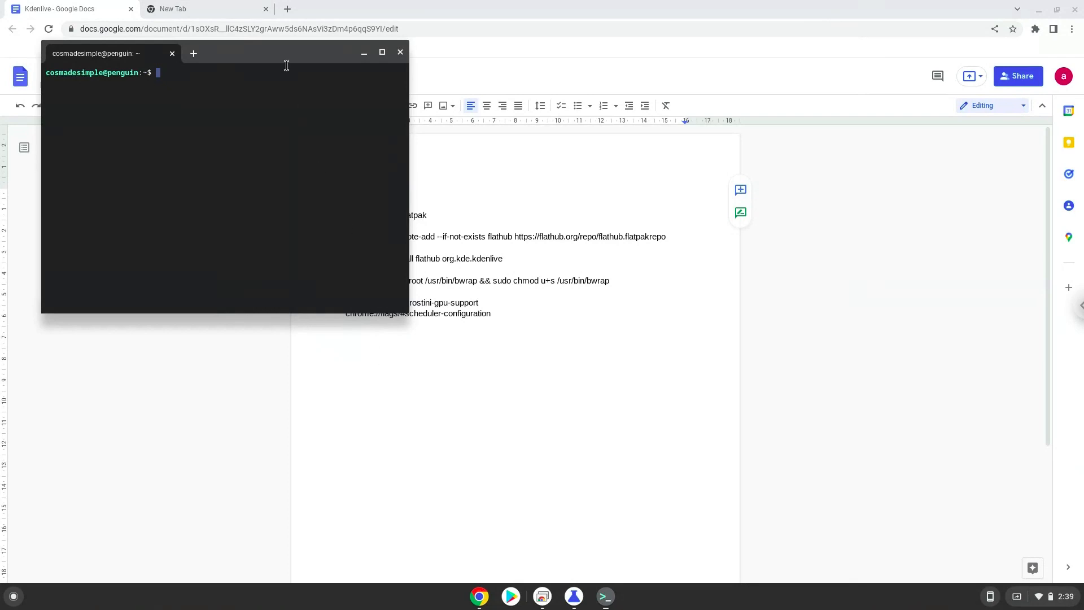
left_click(381, 52)
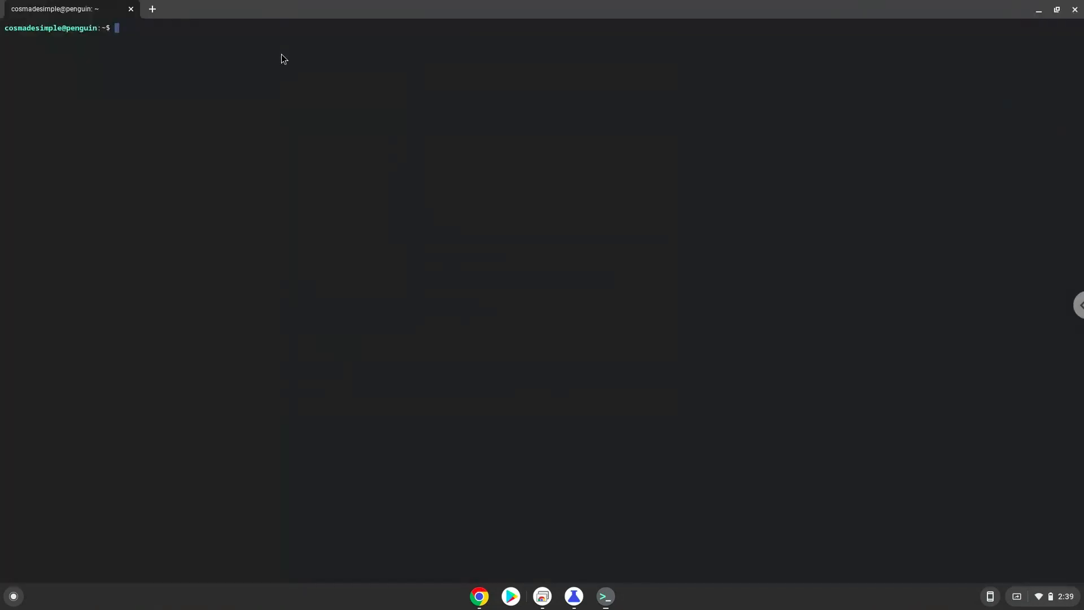
type("sudo apt update")
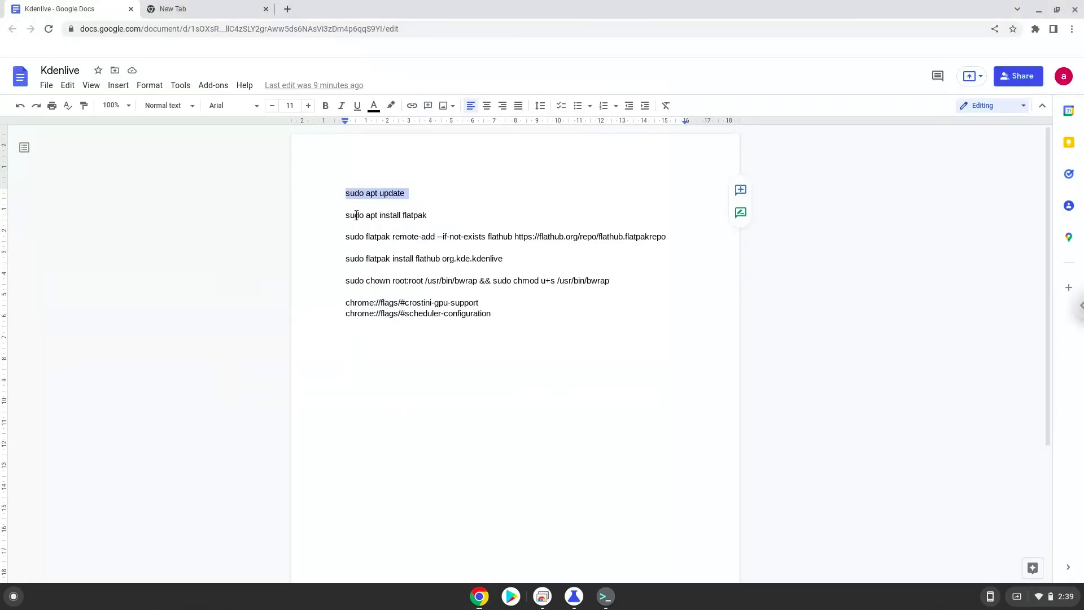
- Run sudo apt install flatpak in Terminal, copied from the notes
right_click(386, 214)
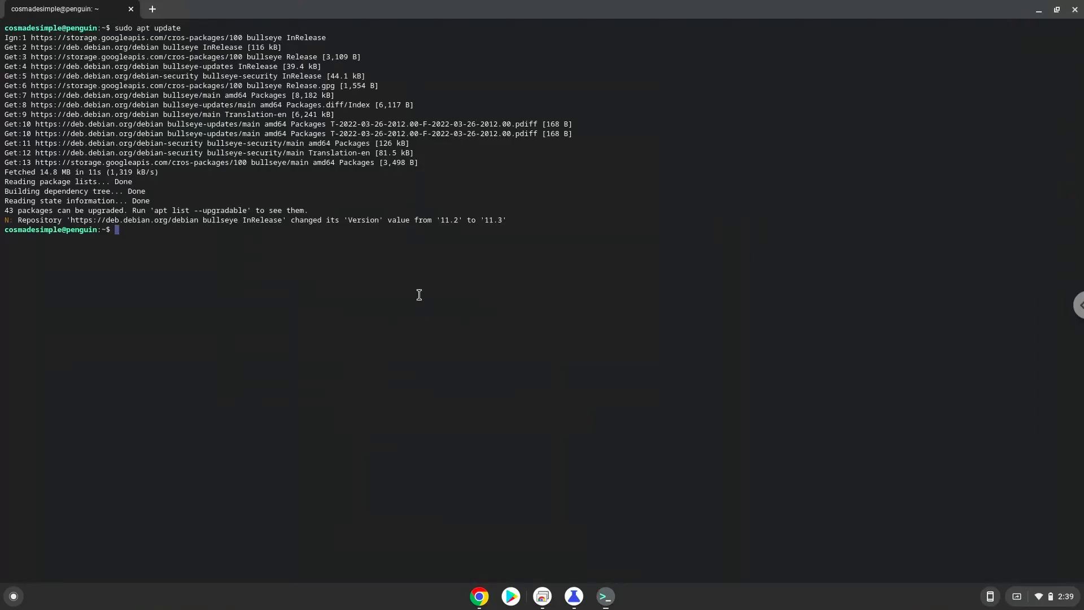
type("sudo apt install flatpak")
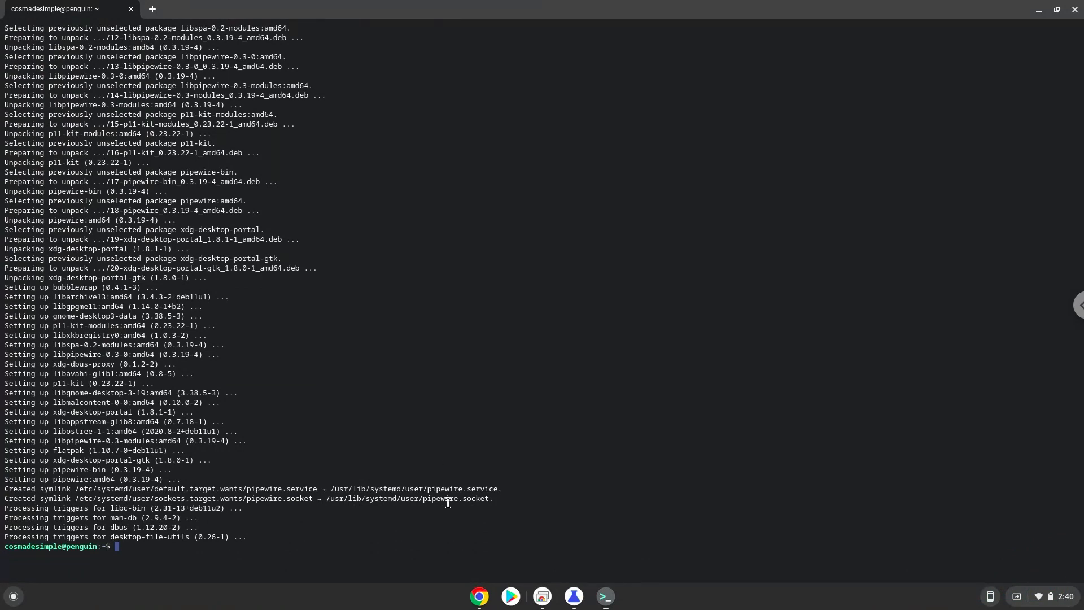
- Run sudo flatpak remote-add --if-not-exists flathub with the Flathub repository URL
left_click(479, 595)
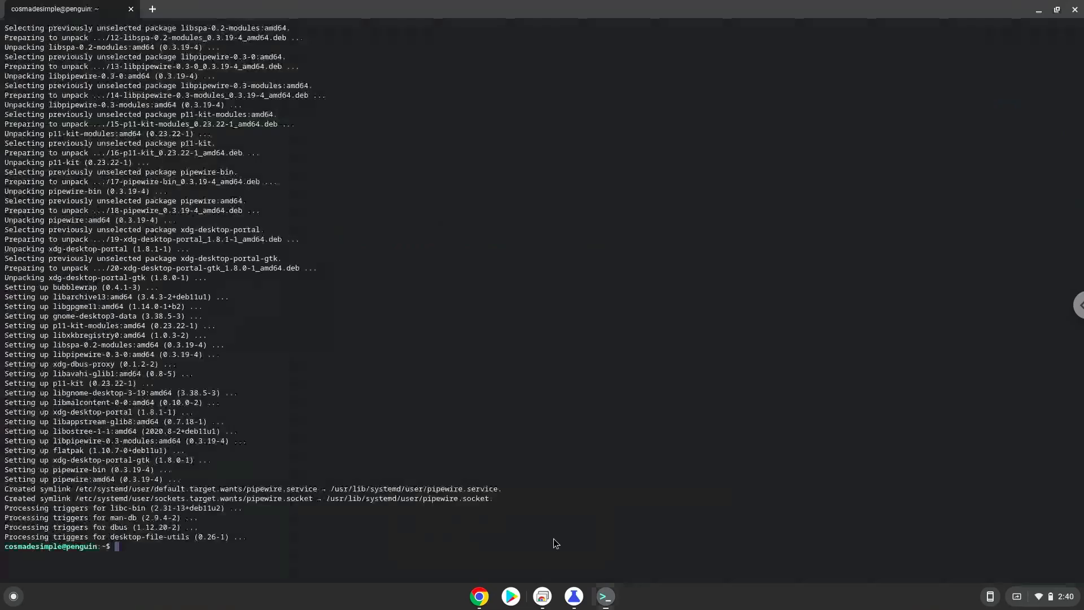
type("sudo flatpak remote-add --if-not-exists flathub https://flathub.org/repo/flathub.flatpakrepo")
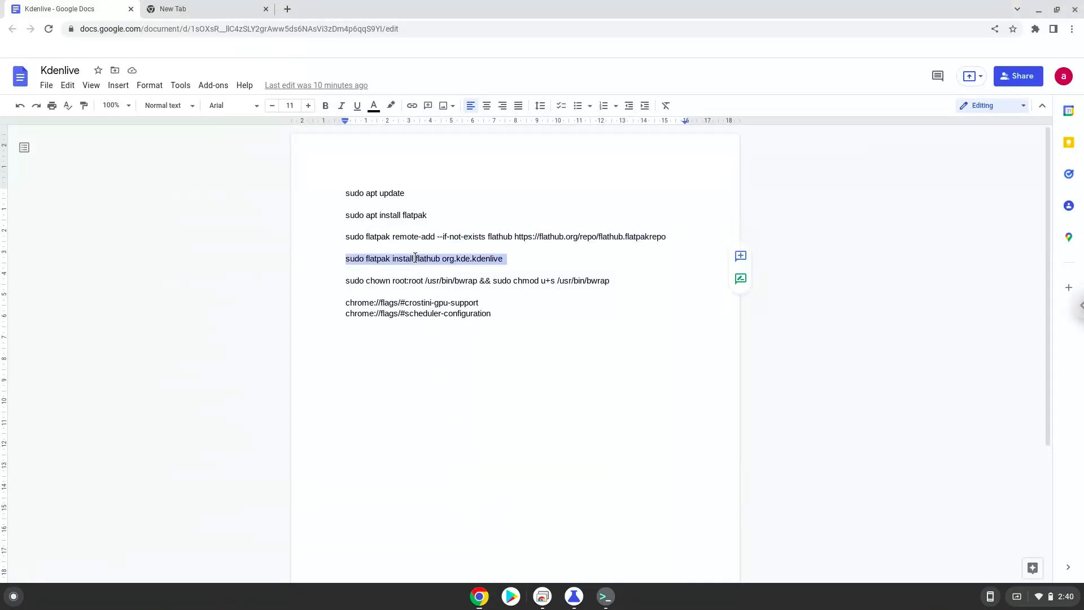
- Run sudo flatpak install flathub org.kde.kdenlive and answer Y to complete the install
right_click(414, 258)
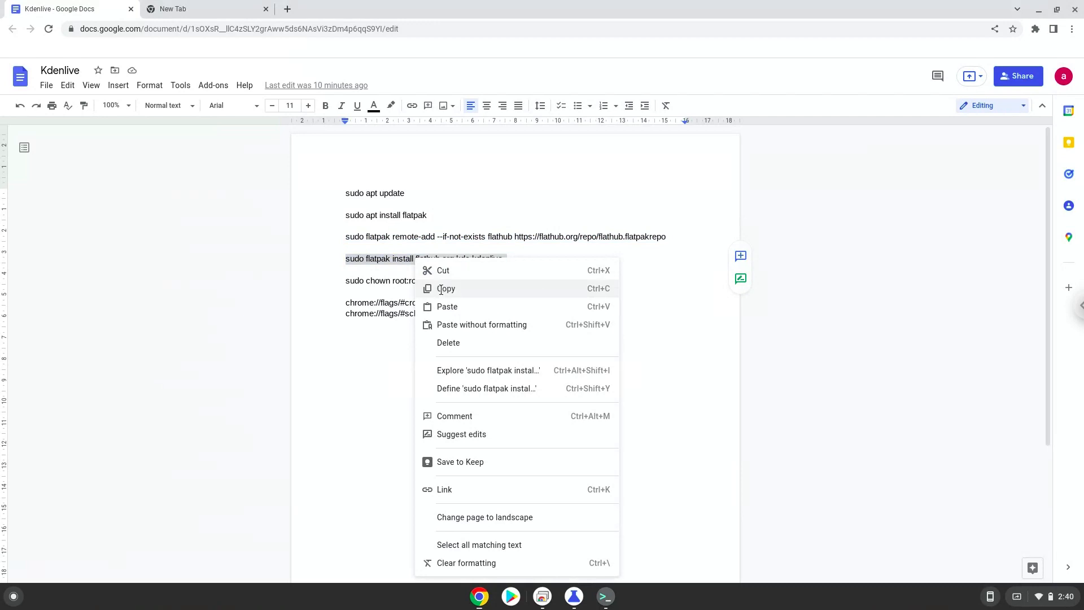
left_click(603, 596)
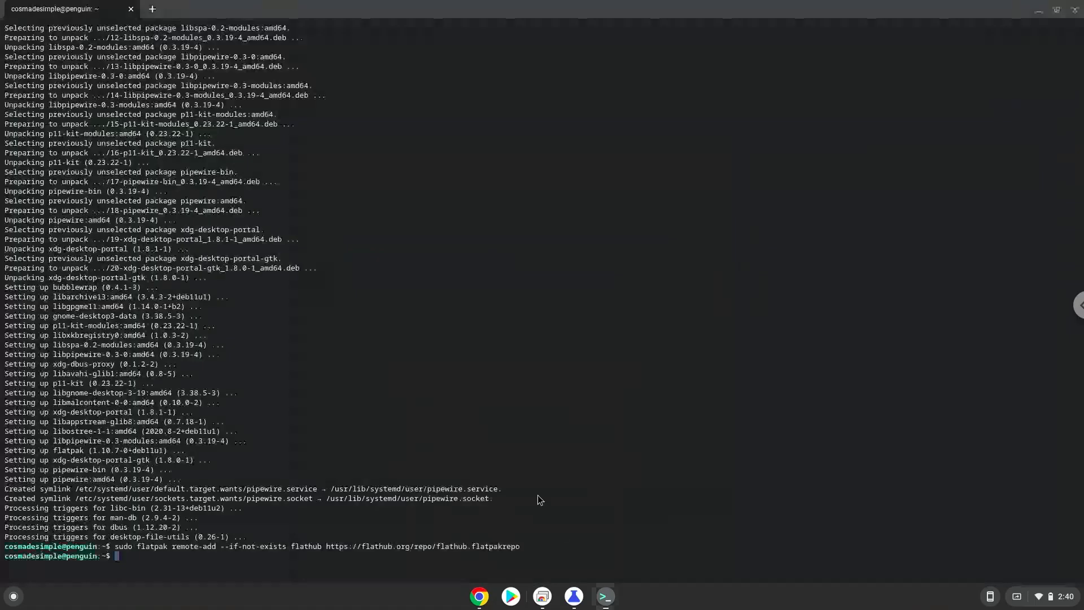
type("sudo flatpak install flathub org.kde.kdenlive")
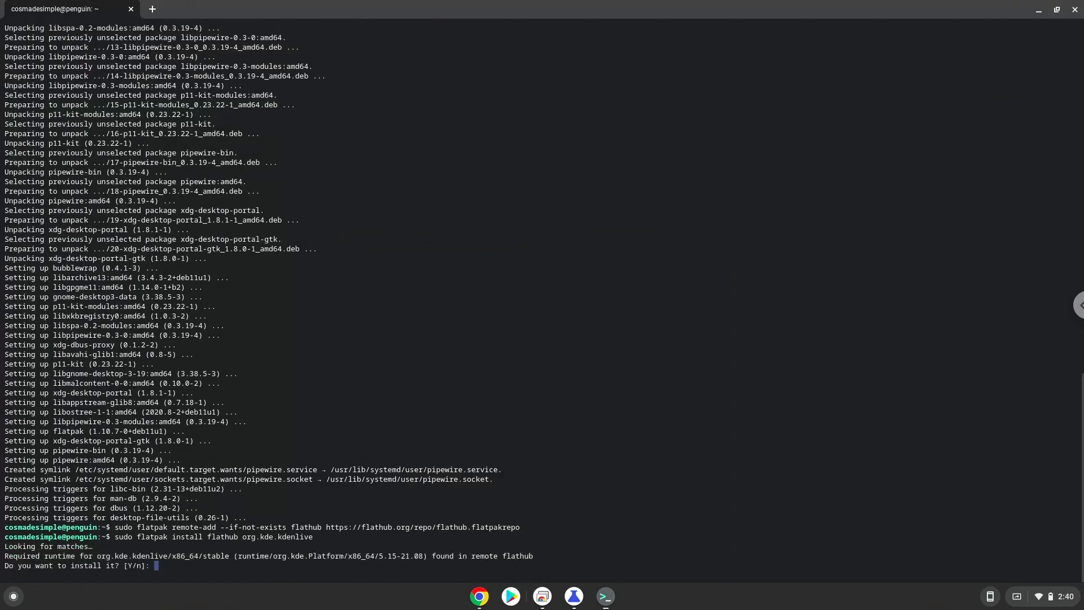
type("Y")
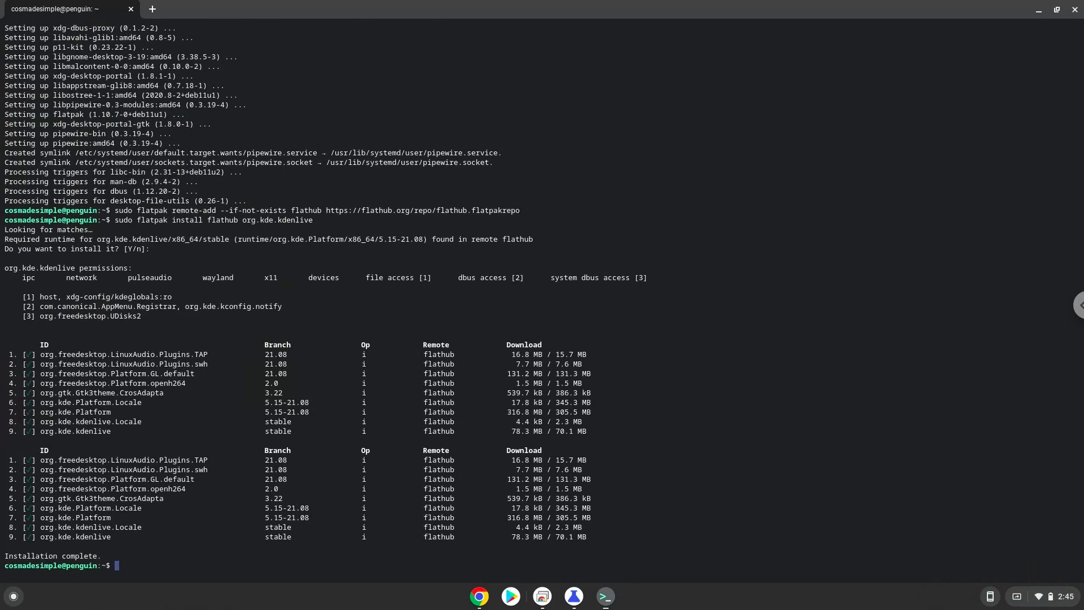
mouse_move(475, 578)
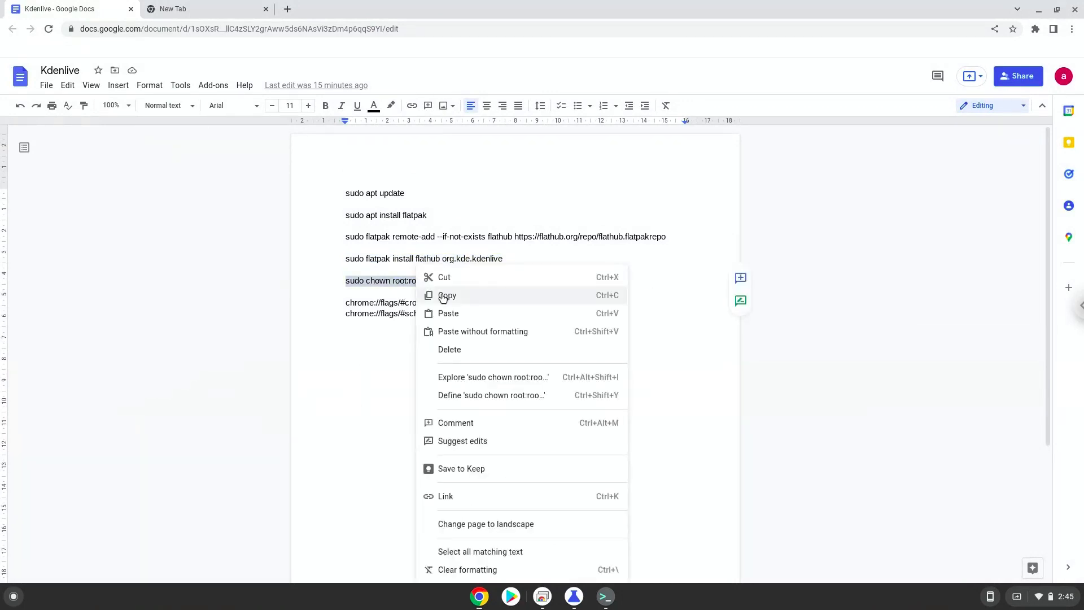
- Run the copied chown/chmod bwrap root ownership and setuid command in Terminal
left_click(448, 295)
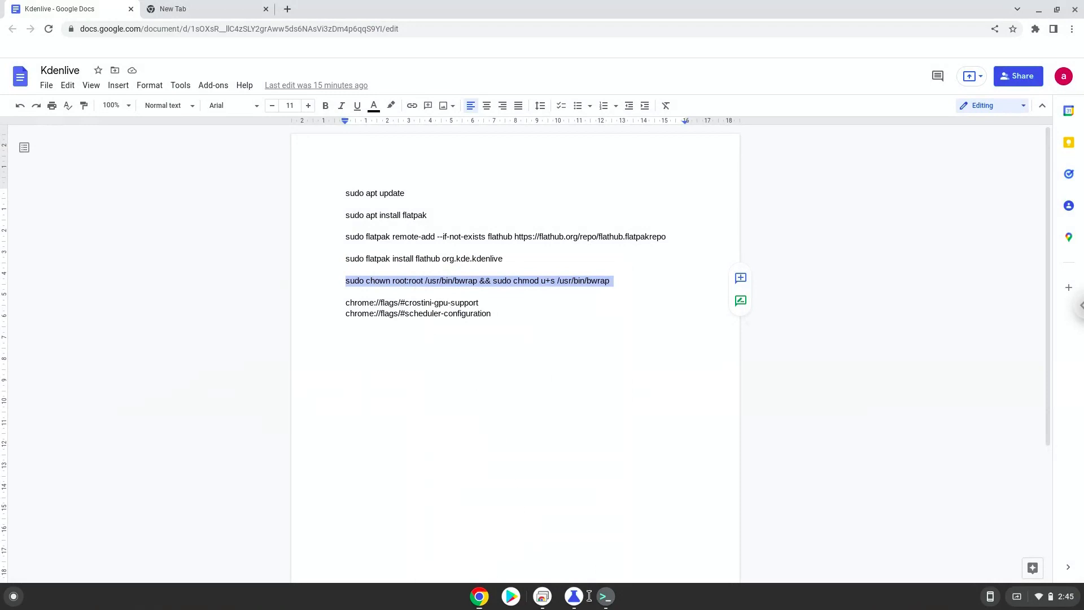
left_click(603, 595)
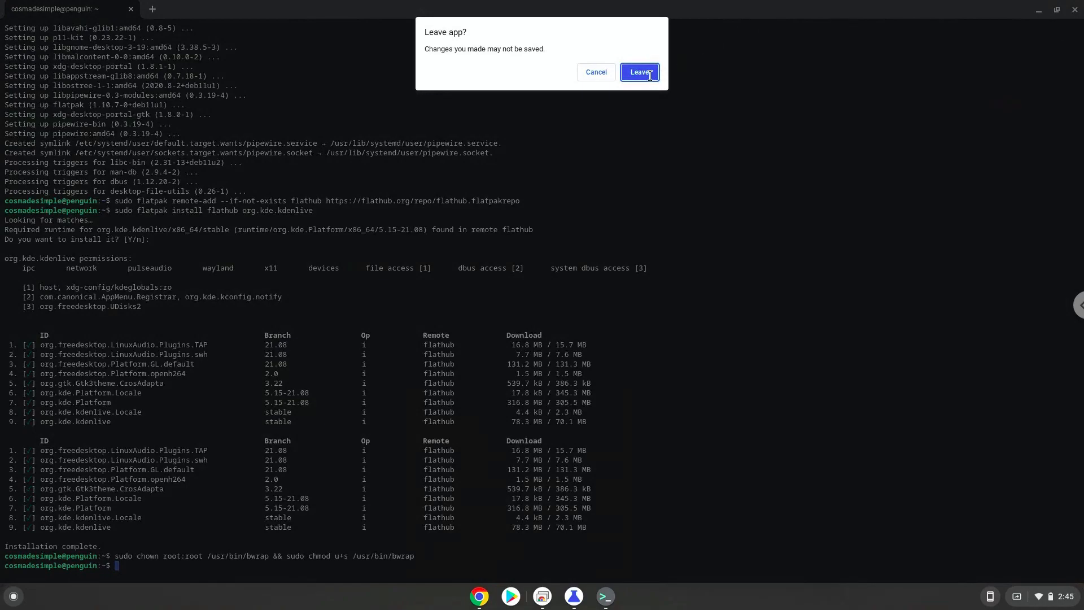
- Close the terminal with Leave and close the chrome://flags window
left_click(638, 72)
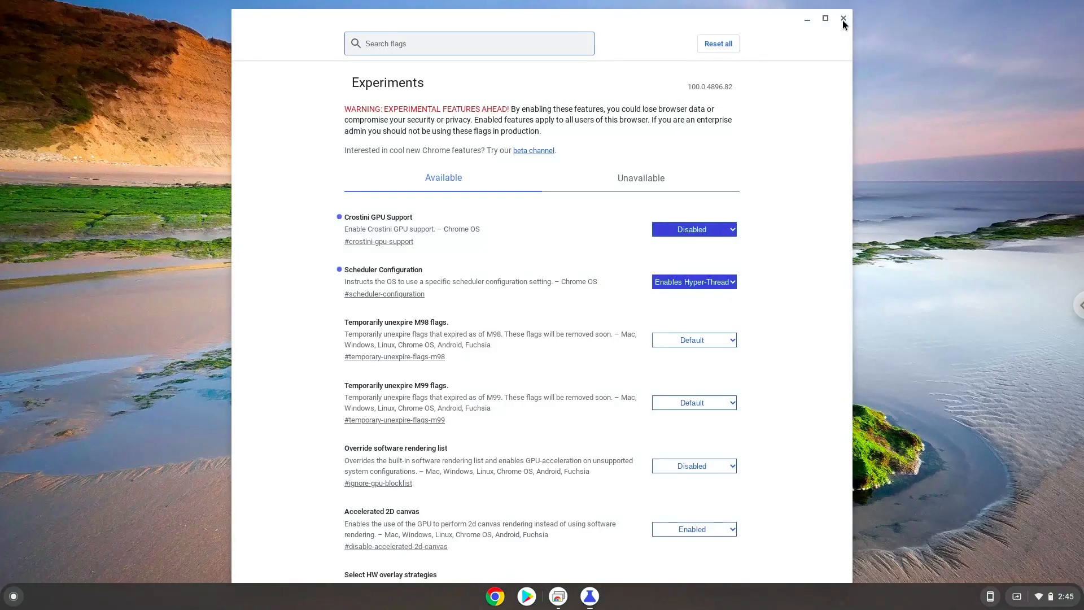
left_click(842, 18)
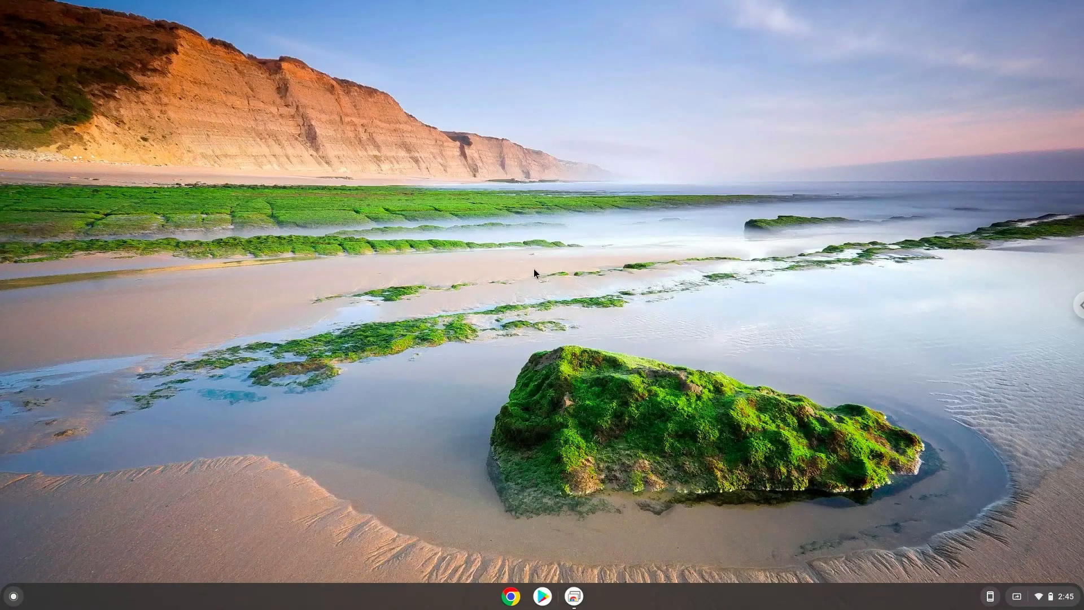
mouse_move(7, 598)
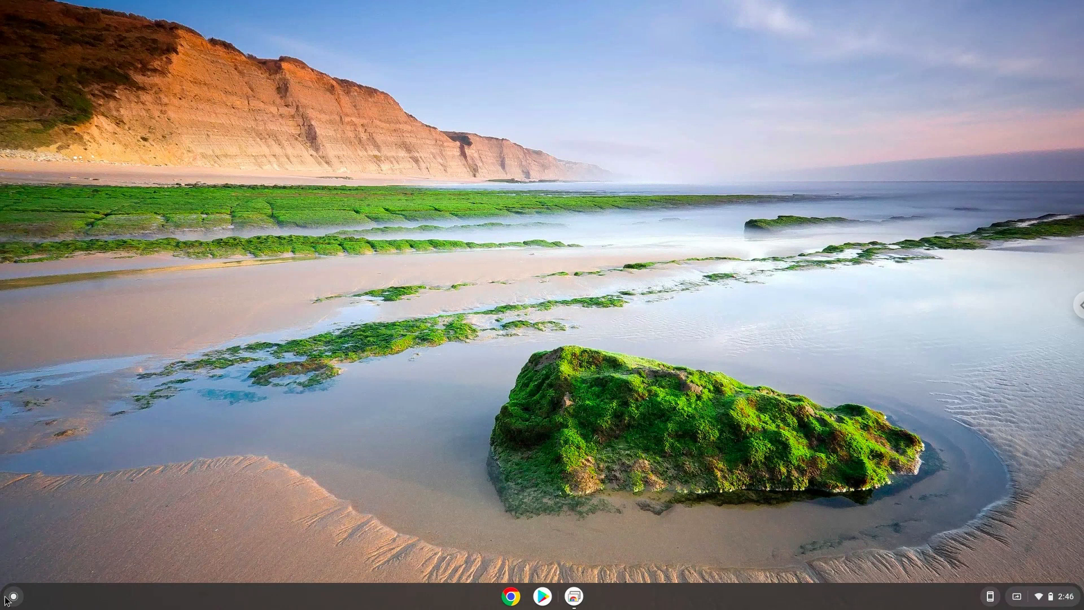
- Launch Kdenlive from the Linux apps folder in the expanded launcher
left_click(13, 597)
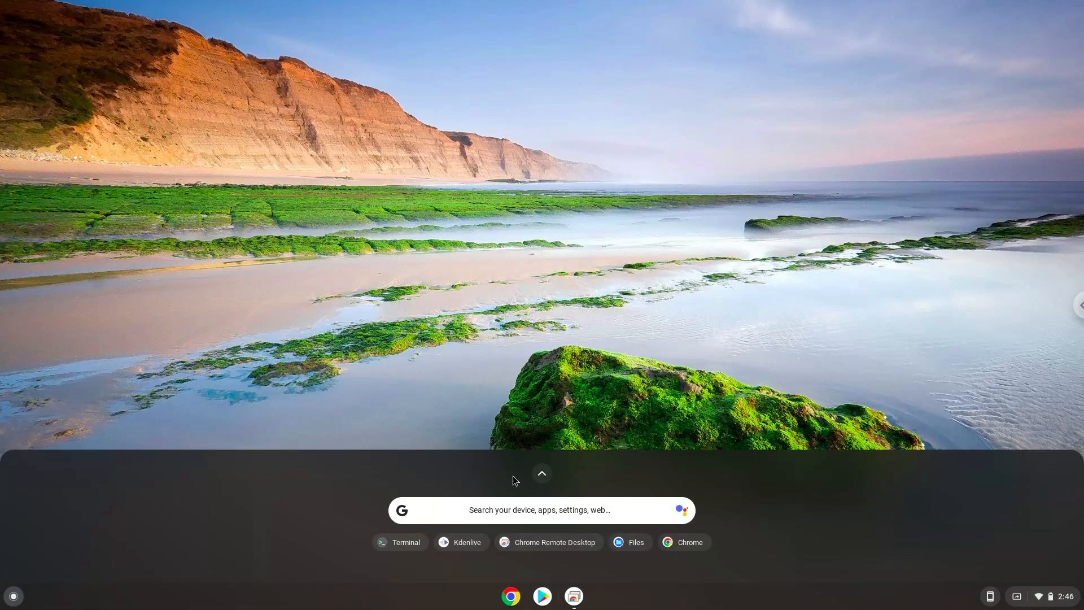
left_click(541, 474)
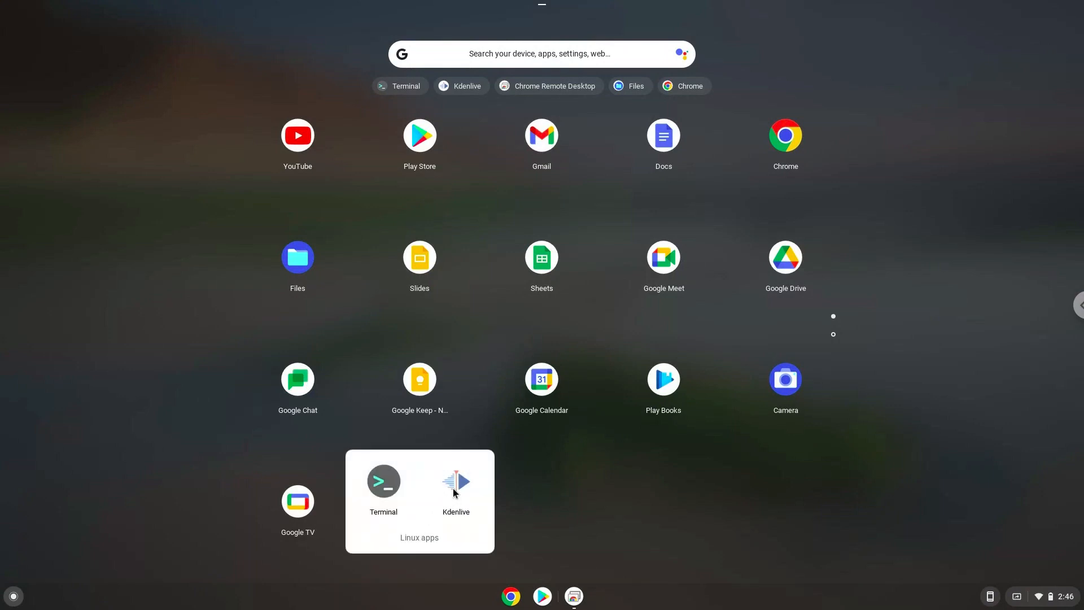
left_click(455, 493)
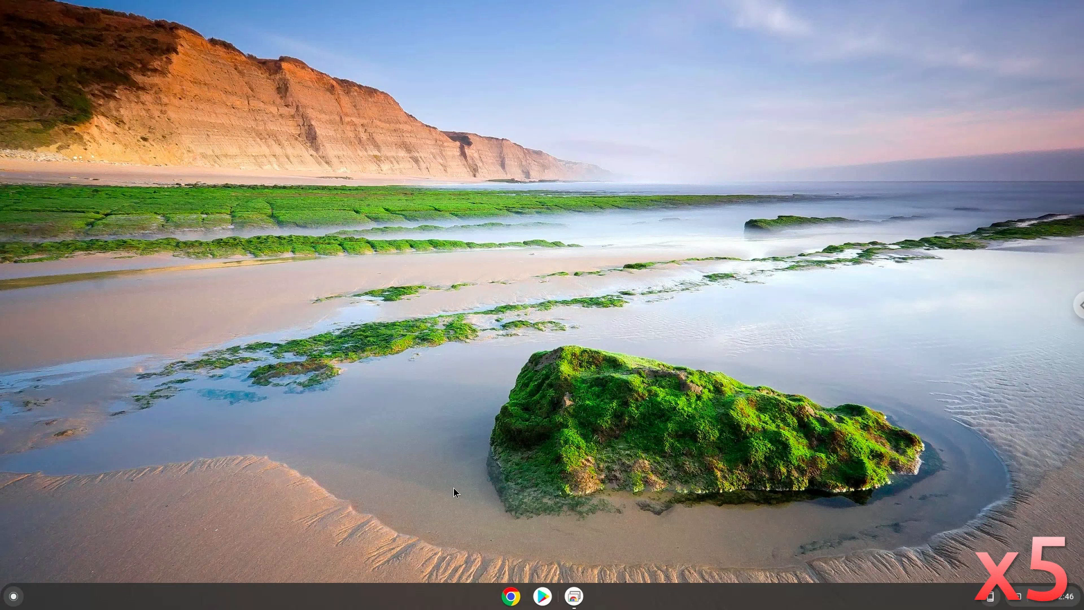
left_click(589, 596)
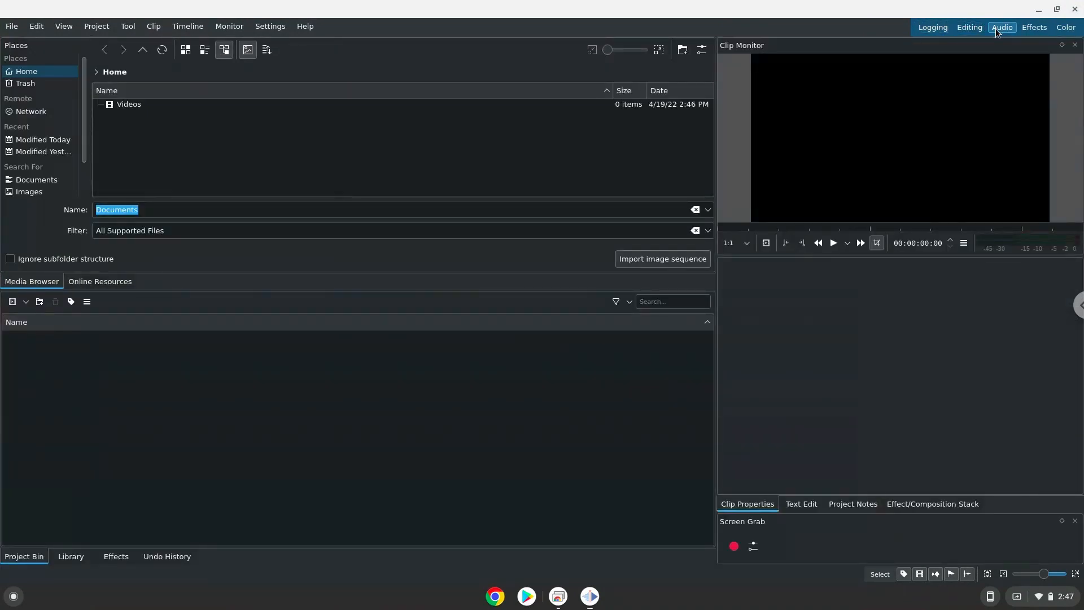
- Switch to the Color workspace and show About Kdenlive for version 21.12.3
left_click(1002, 27)
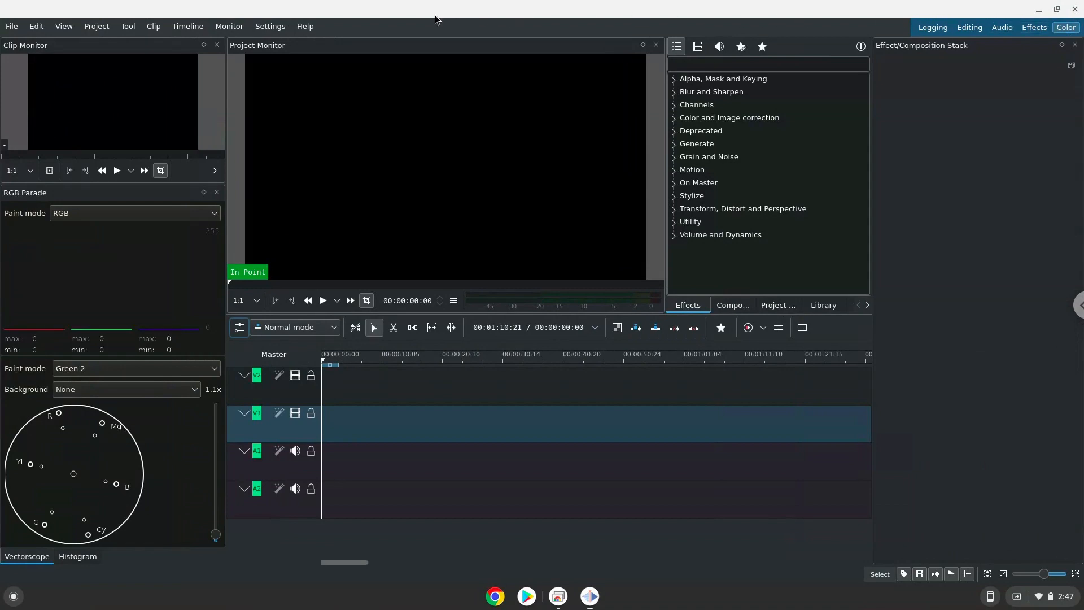
left_click(305, 26)
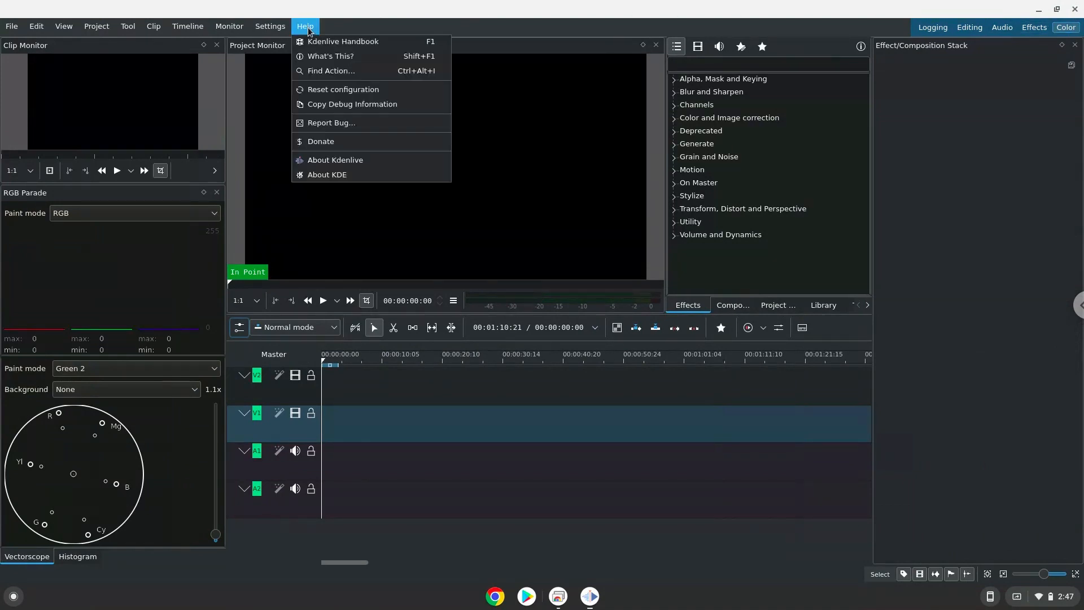
mouse_move(334, 160)
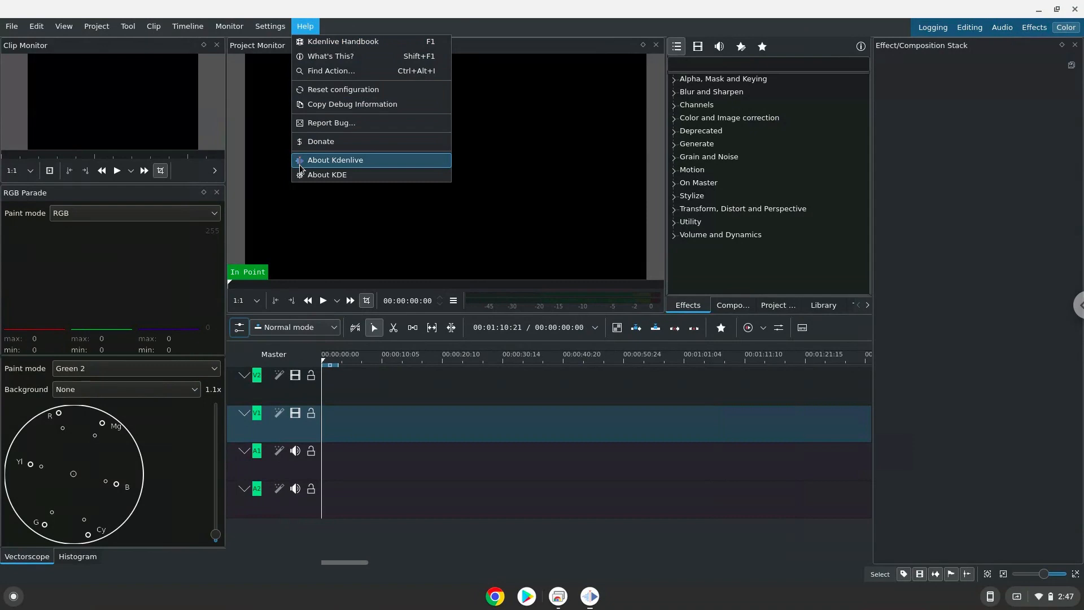
left_click(335, 159)
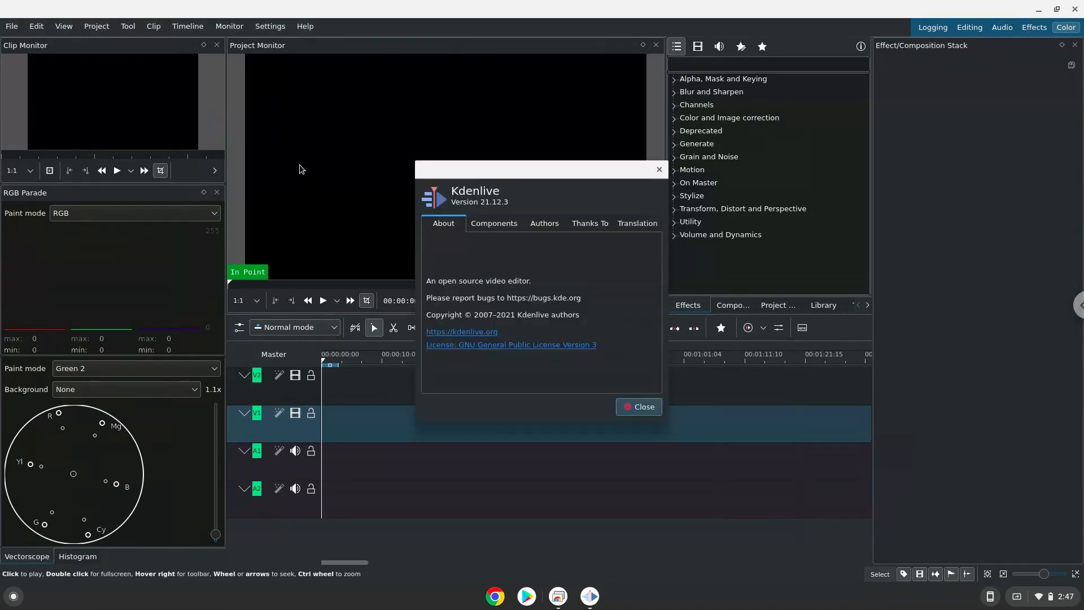